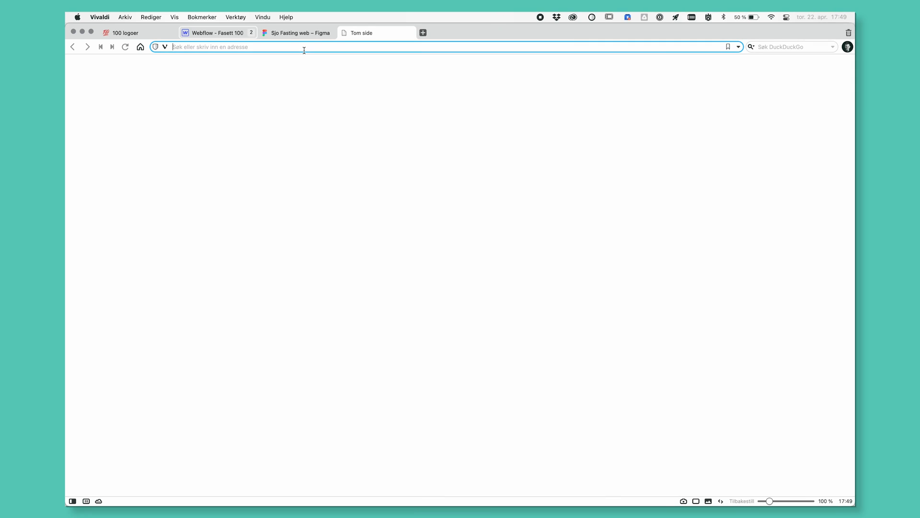
Search DuckDuckGo for 'modern scandinavian architecture' from the blank Vivaldi tab
{"action": "type", "text": "modern scandinavian ar"}
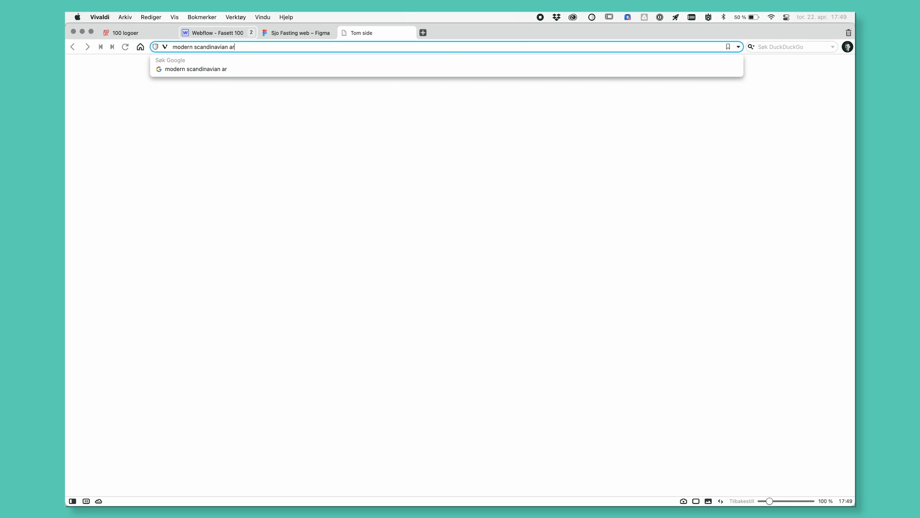
{"action": "type", "text": "chite"}
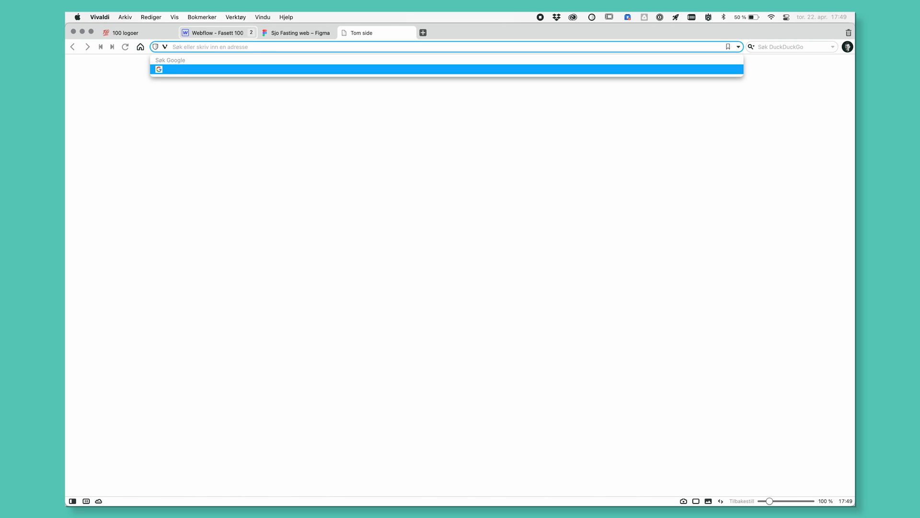
{"action": "type", "text": "andinavian architecture"}
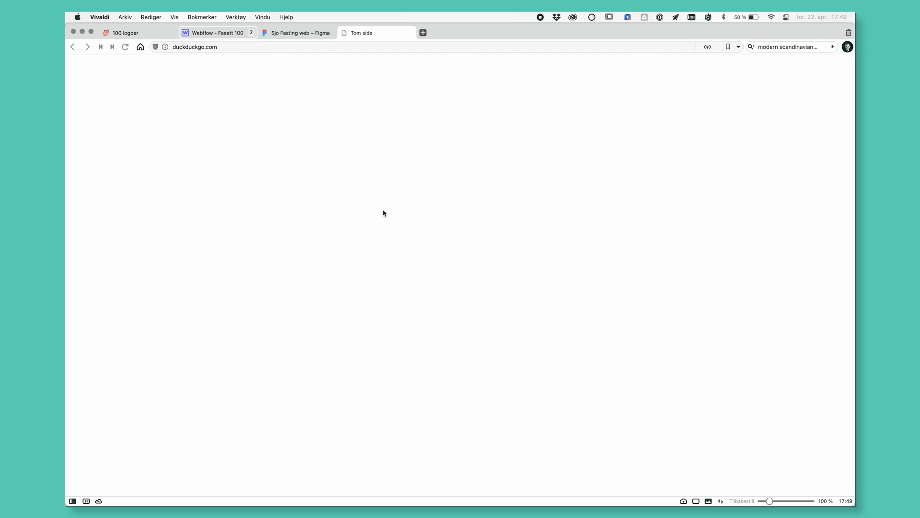
{"action": "mouse_move", "coordinate": [285, 174]}
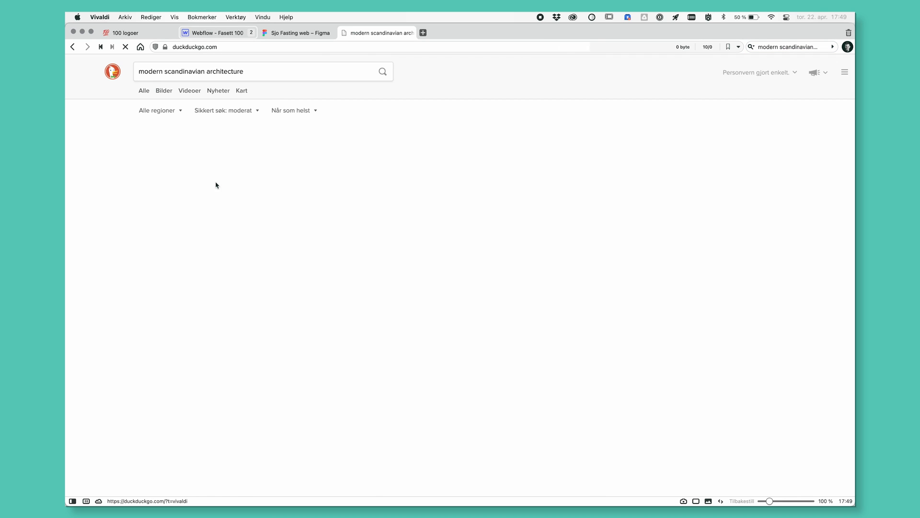
Switch the DuckDuckGo results to images and scroll through the architecture photos
{"action": "left_click", "coordinate": [164, 90]}
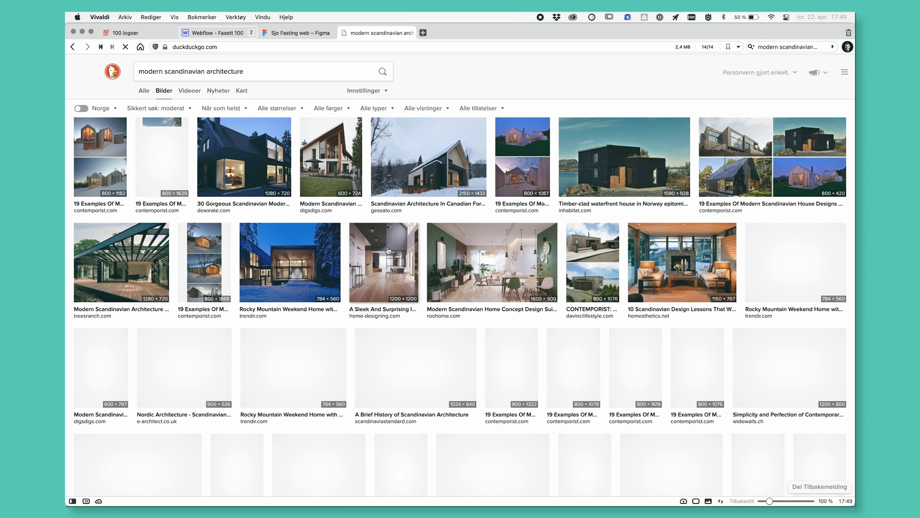
{"action": "scroll", "scroll_direction": "down", "scroll_amount": 3}
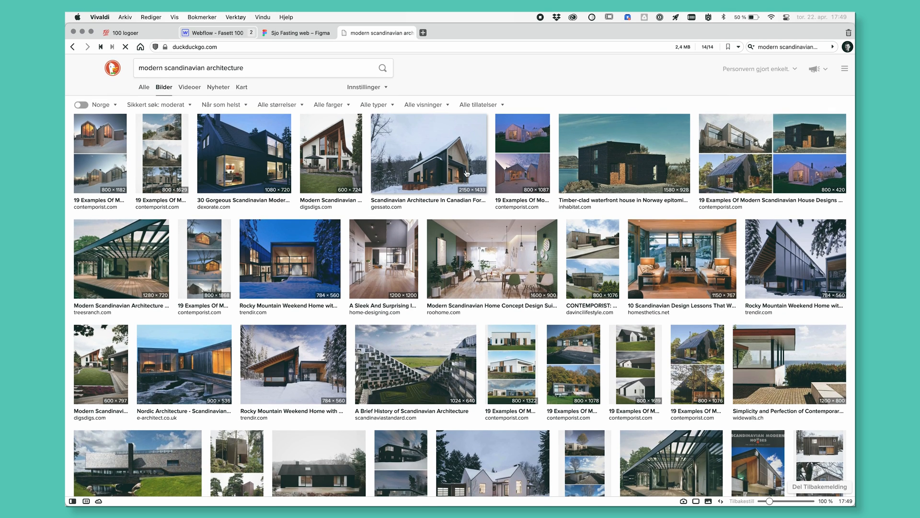
{"action": "scroll", "scroll_direction": "down", "scroll_amount": 3}
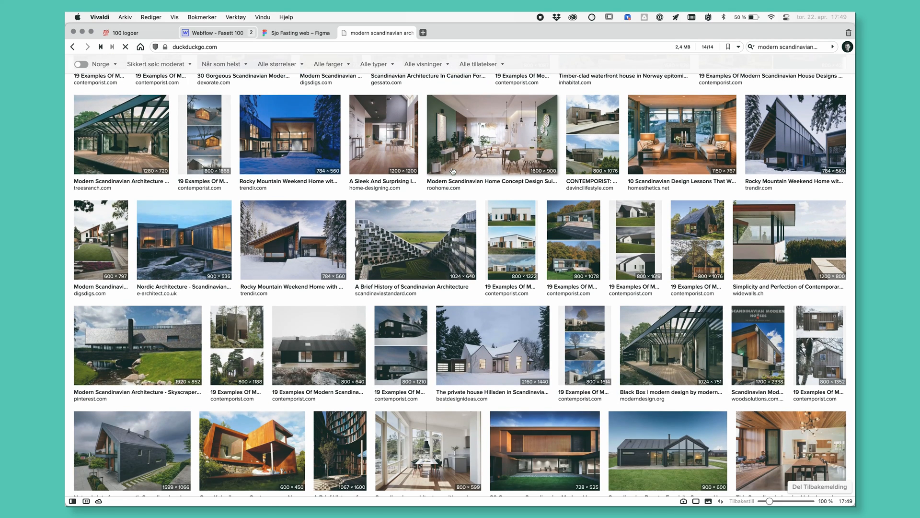
{"action": "scroll", "scroll_direction": "down", "scroll_amount": 3}
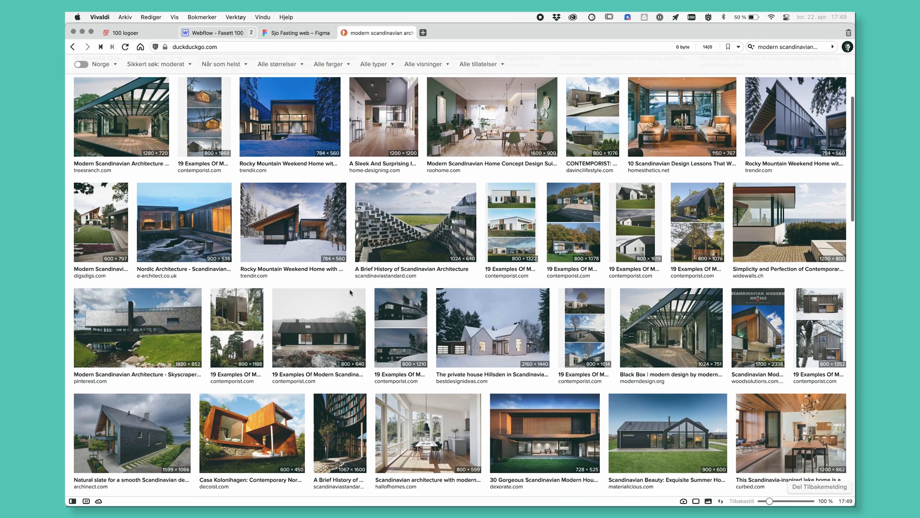
{"action": "scroll", "scroll_direction": "down", "scroll_amount": 3}
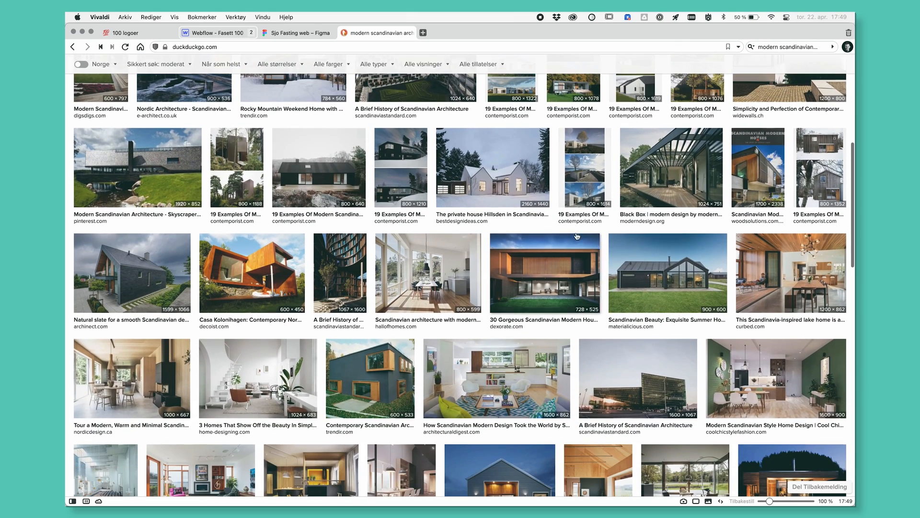
{"action": "scroll", "scroll_direction": "down", "scroll_amount": 3}
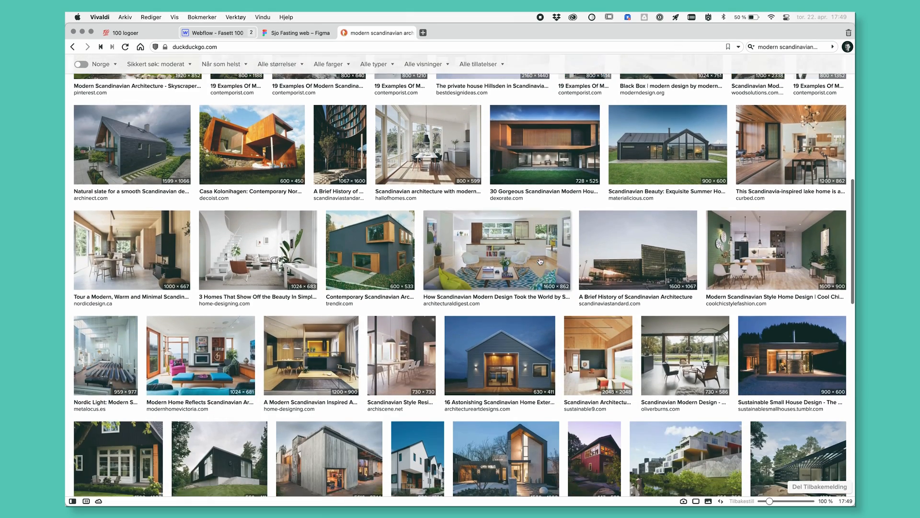
{"action": "scroll", "scroll_direction": "down", "scroll_amount": 3}
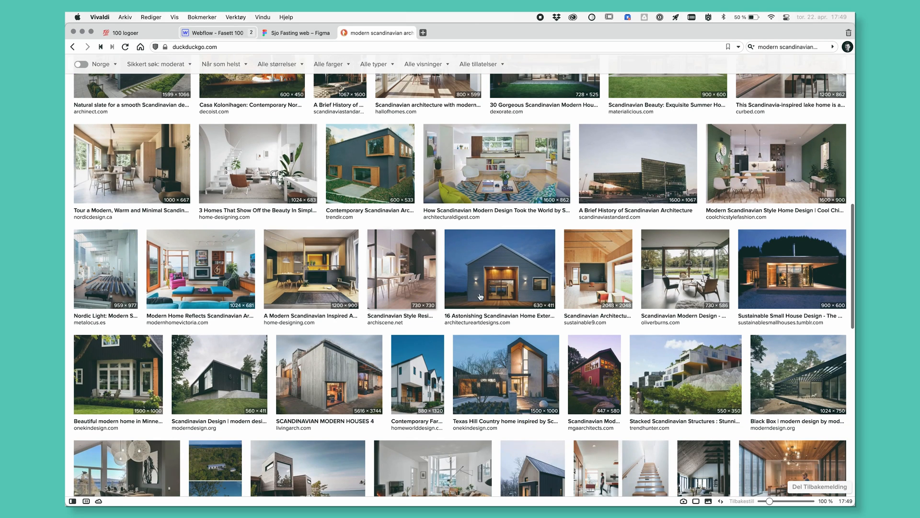
{"action": "scroll", "scroll_direction": "down", "scroll_amount": 3}
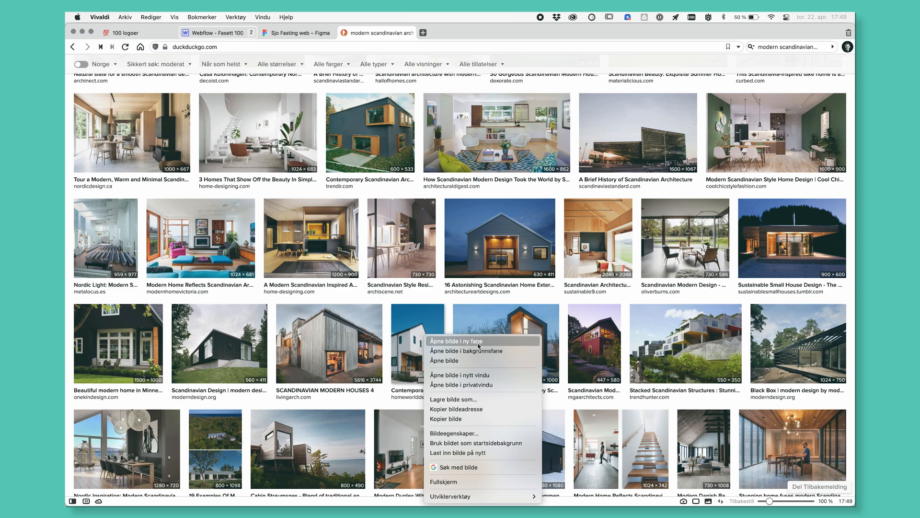
Open the white gabled house and seaside cabin photos in new tabs
{"action": "left_click", "coordinate": [455, 340]}
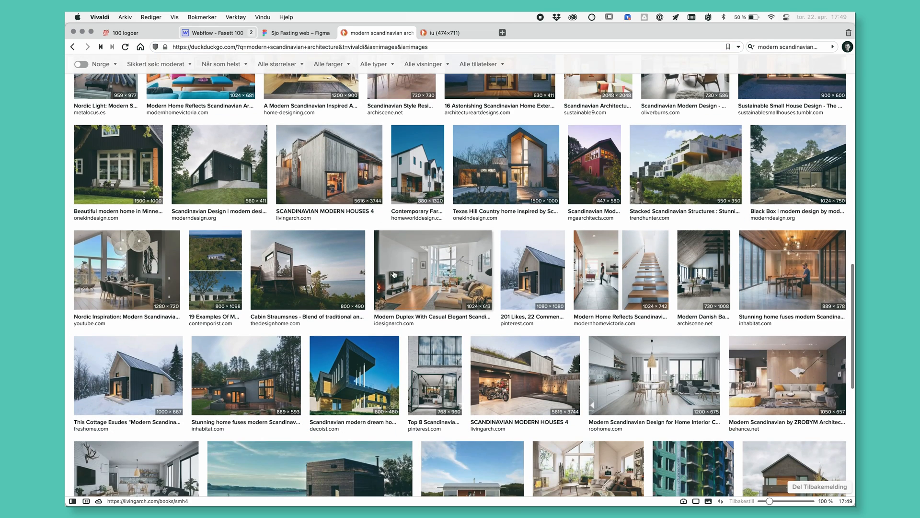
{"action": "right_click", "coordinate": [308, 270]}
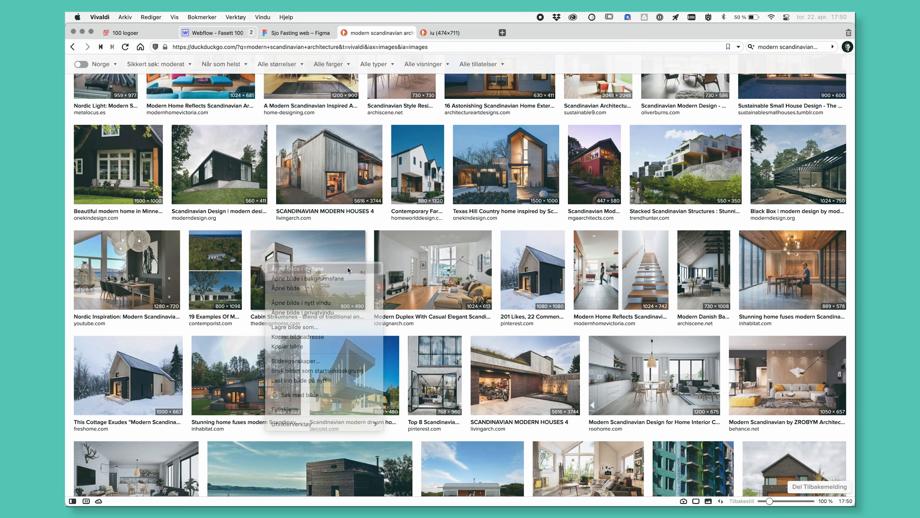
{"action": "left_click", "coordinate": [299, 268]}
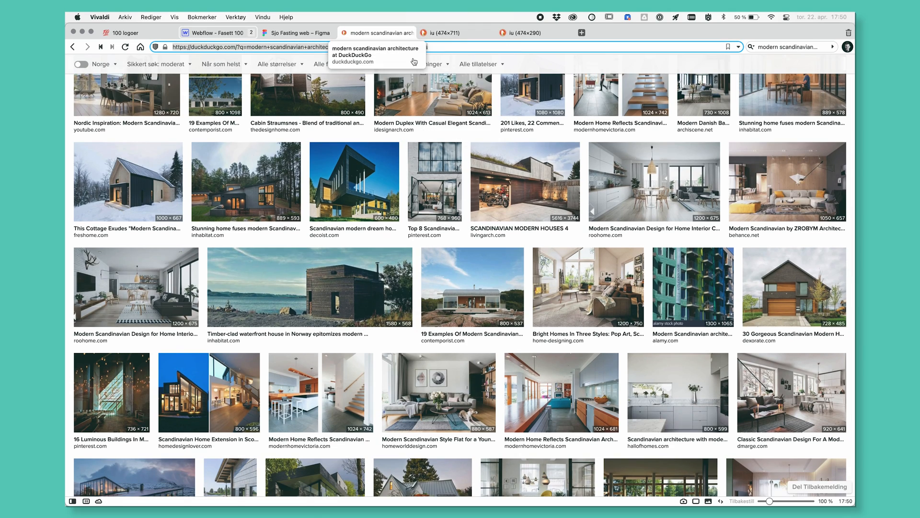
{"action": "scroll", "scroll_direction": "down", "scroll_amount": 3}
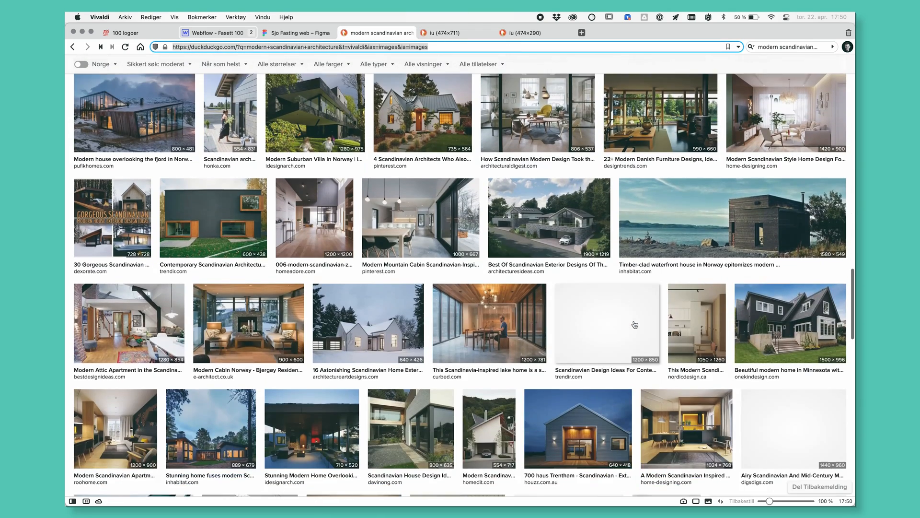
{"action": "scroll", "scroll_direction": "down", "scroll_amount": 3}
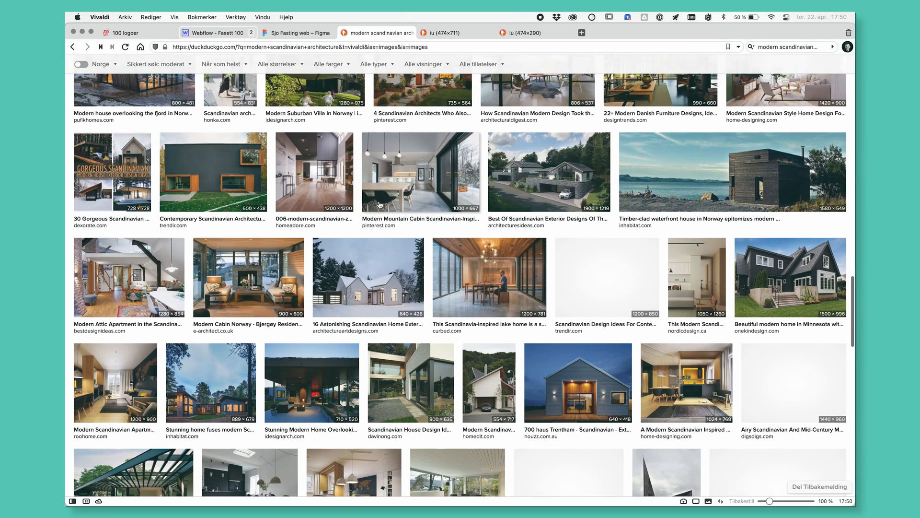
{"action": "scroll", "scroll_direction": "down", "scroll_amount": 3}
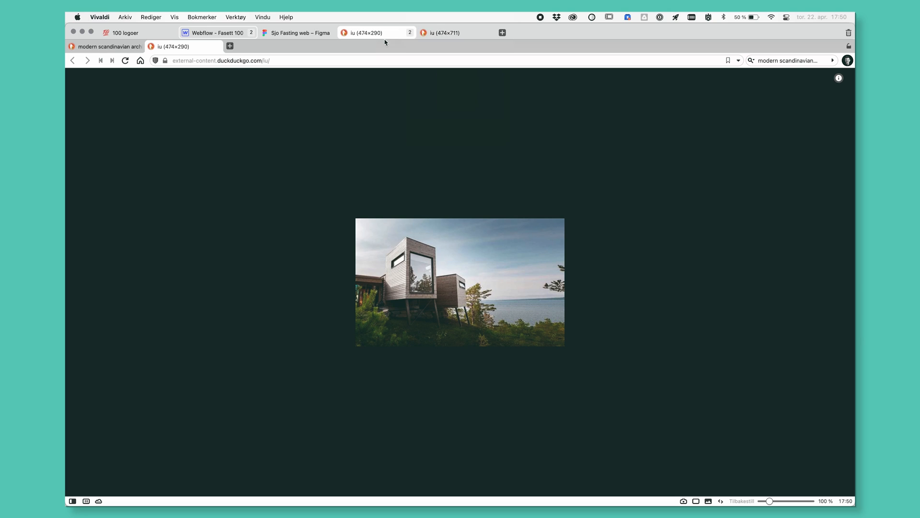
Tile the search results and both photo tabs side by side
{"action": "left_click", "coordinate": [367, 32]}
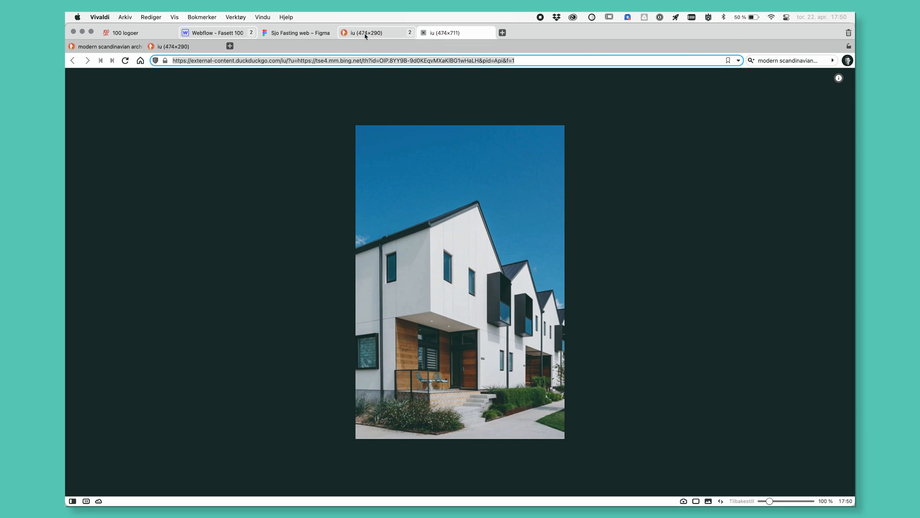
{"action": "right_click", "coordinate": [173, 46]}
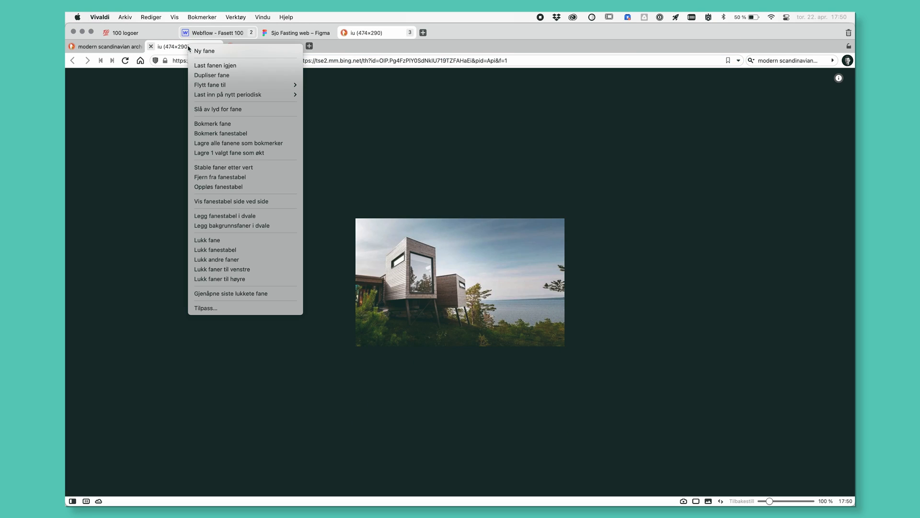
{"action": "mouse_move", "coordinate": [276, 189]}
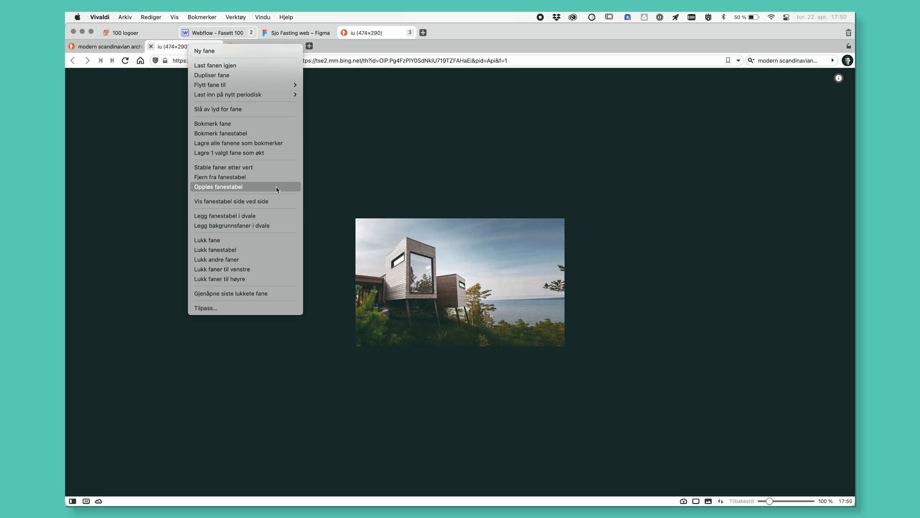
{"action": "left_click", "coordinate": [231, 201]}
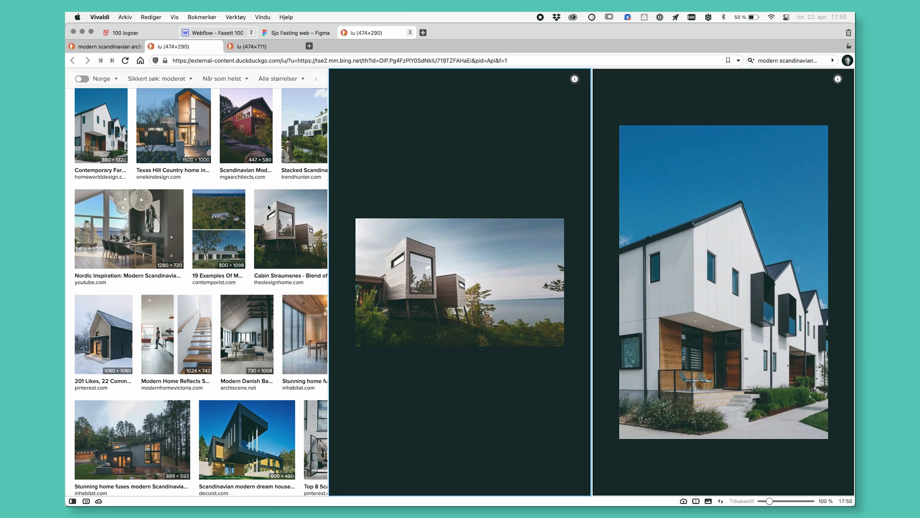
Open the snowy Norwegian fjord house photo in its own tab
{"action": "scroll", "scroll_direction": "down", "scroll_amount": 3}
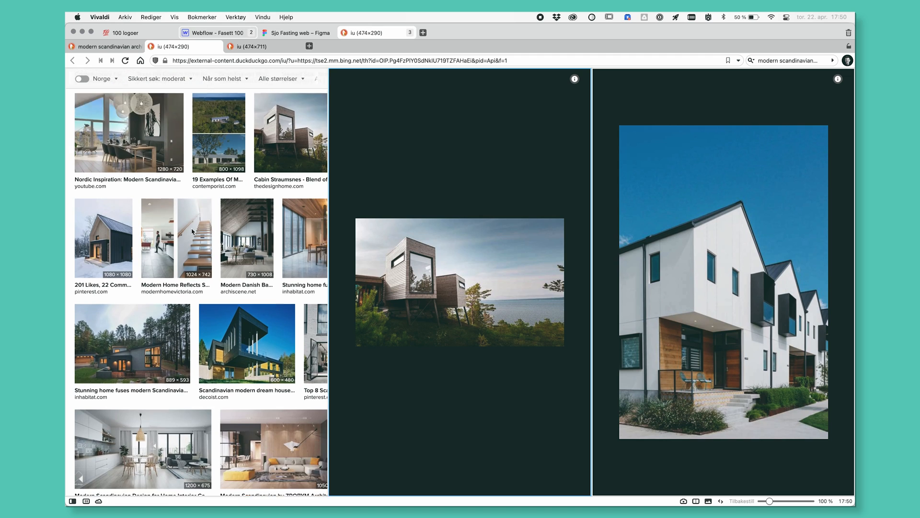
{"action": "scroll", "scroll_direction": "down", "scroll_amount": 3}
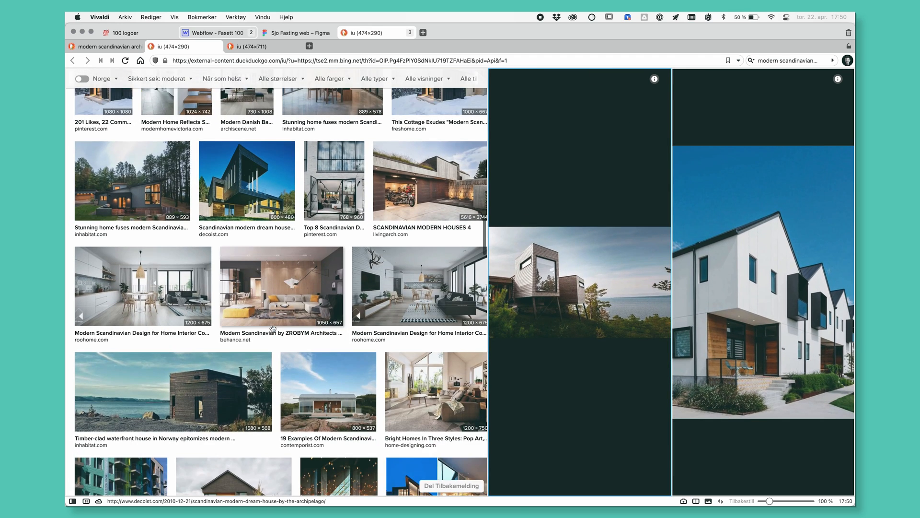
{"action": "scroll", "scroll_direction": "down", "scroll_amount": 3}
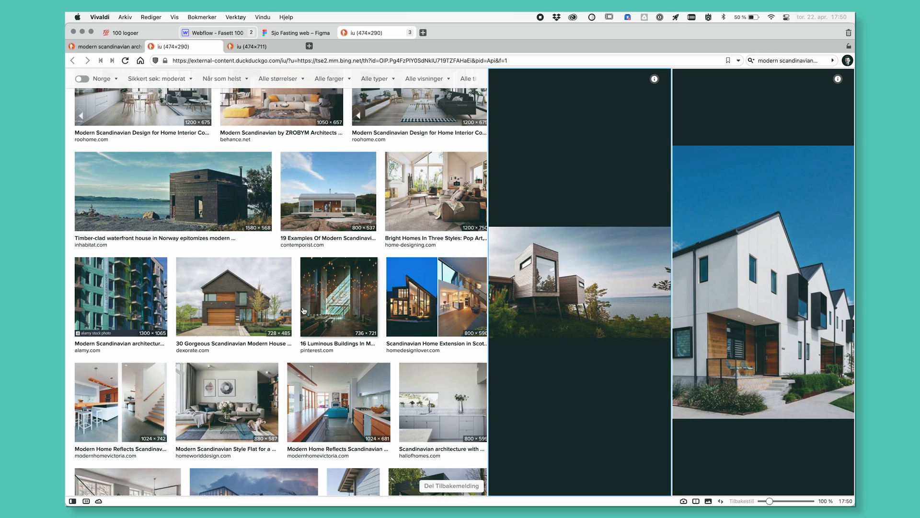
{"action": "scroll", "scroll_direction": "down", "scroll_amount": 3}
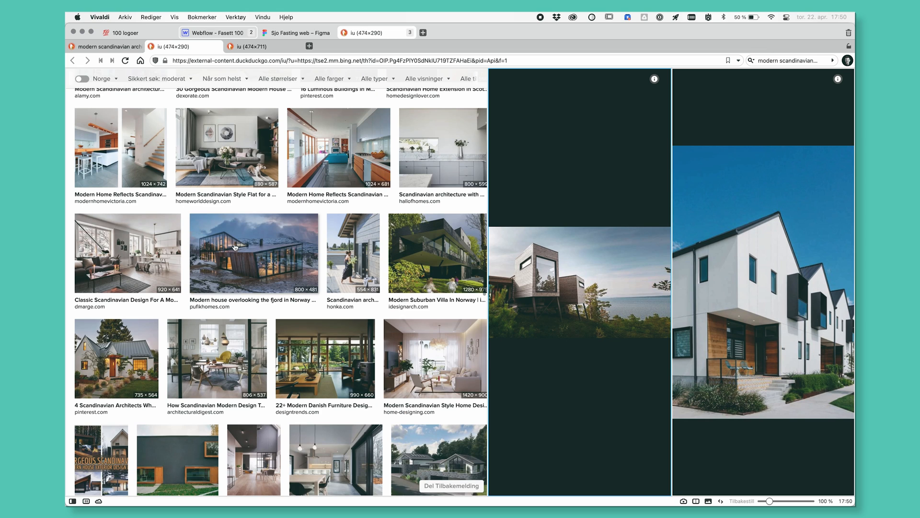
{"action": "right_click", "coordinate": [252, 253]}
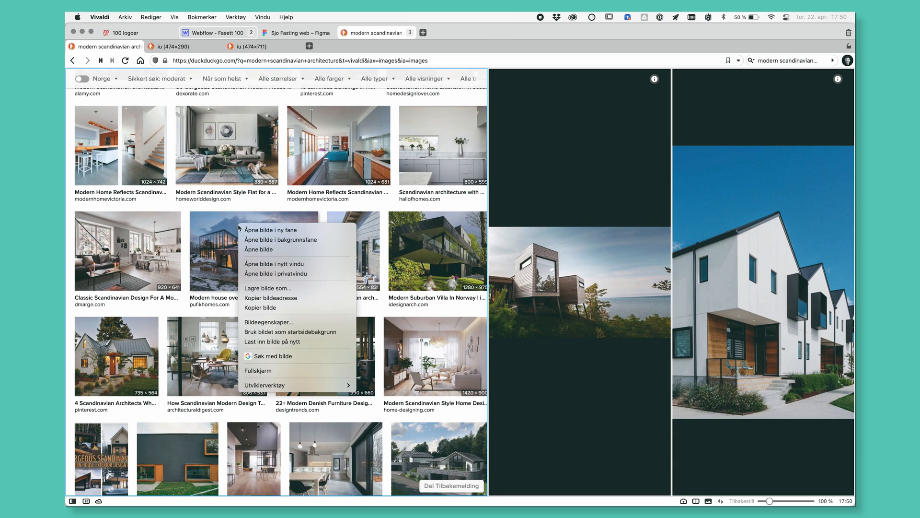
{"action": "mouse_move", "coordinate": [317, 227]}
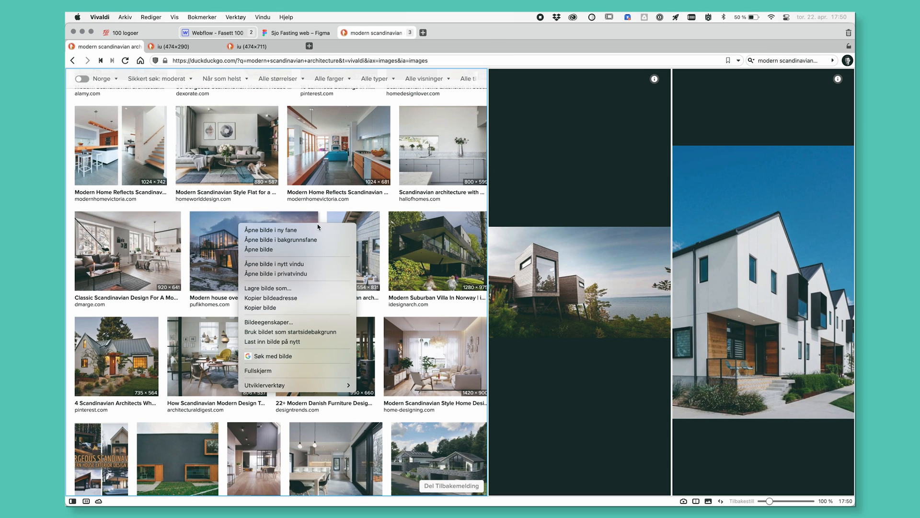
{"action": "left_click", "coordinate": [270, 230]}
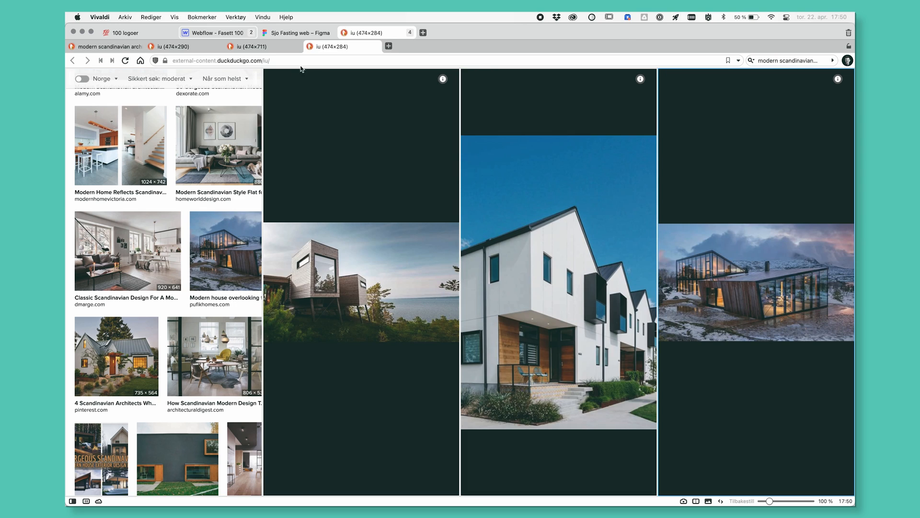
{"action": "mouse_move", "coordinate": [372, 226]}
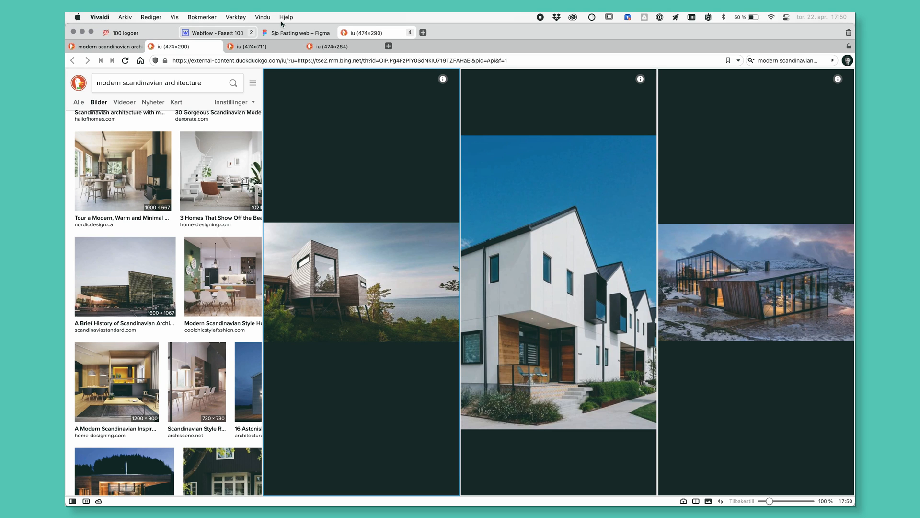
Add a page titled 'Moodboard for photos' to the Sjo Fasting web file
{"action": "left_click", "coordinate": [297, 32]}
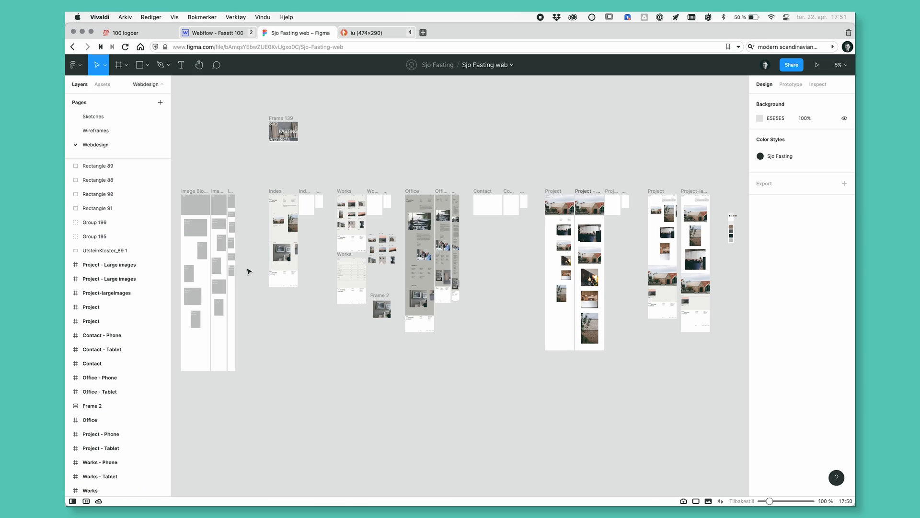
{"action": "left_click", "coordinate": [160, 102]}
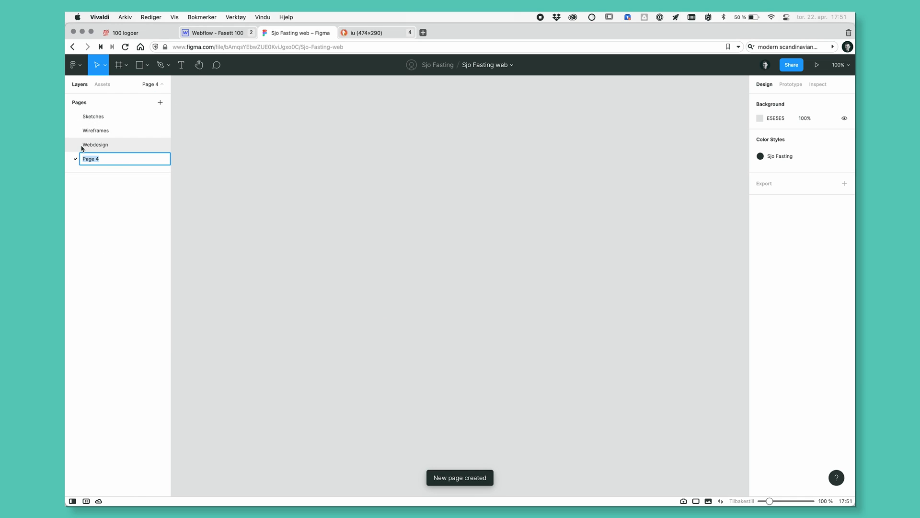
{"action": "type", "text": "Moodboard f"}
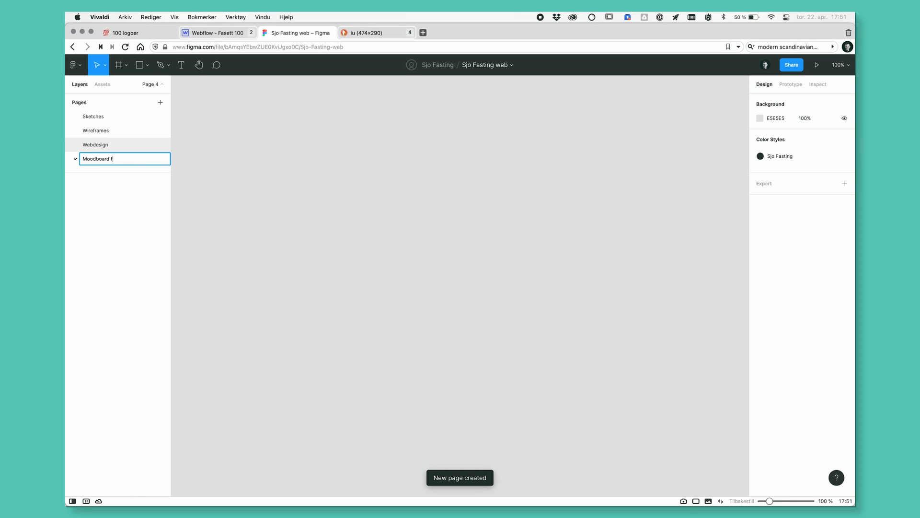
{"action": "type", "text": "or photos"}
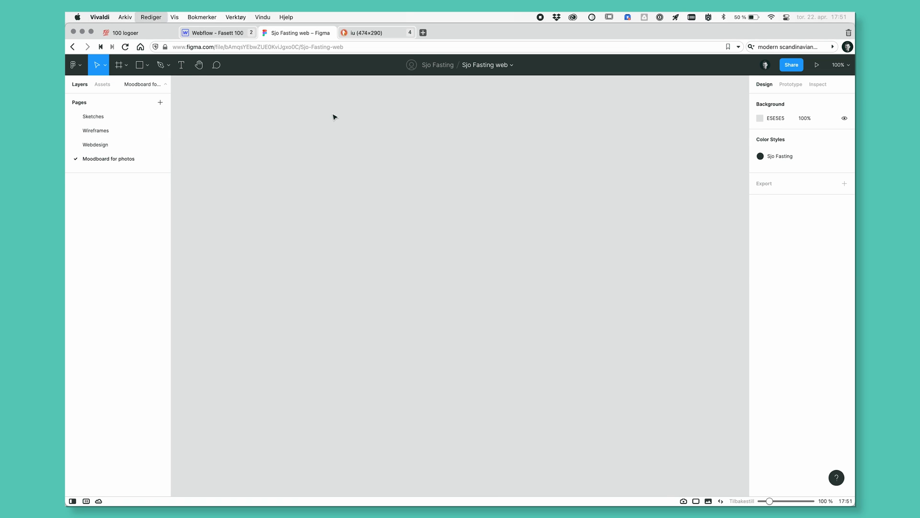
{"action": "key", "text": "cmd+v"}
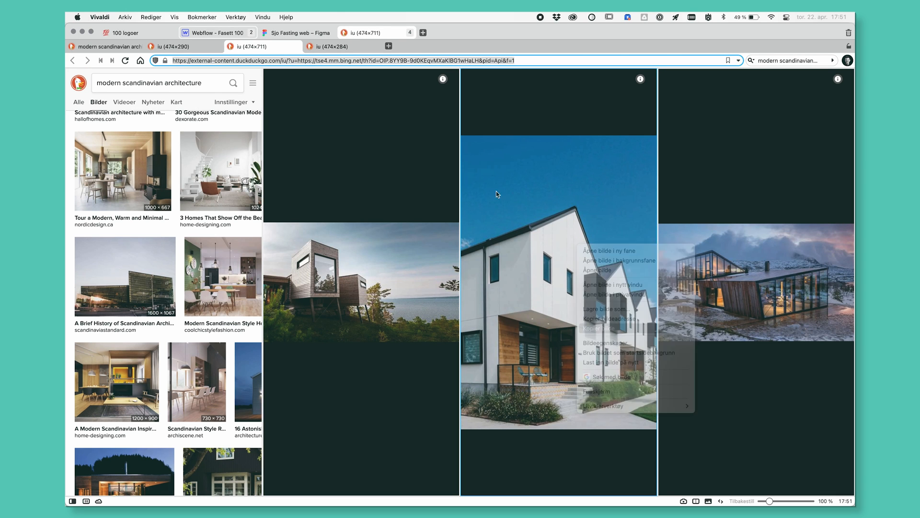
Paste the white gabled houses photo onto the moodboard, then bring up the cabin photo's options
{"action": "left_click", "coordinate": [296, 32]}
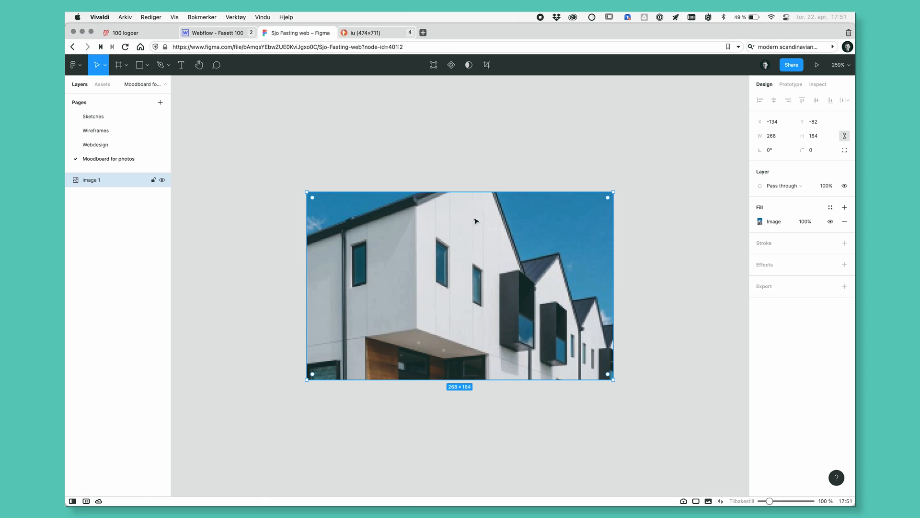
{"action": "key", "text": "cmd+v"}
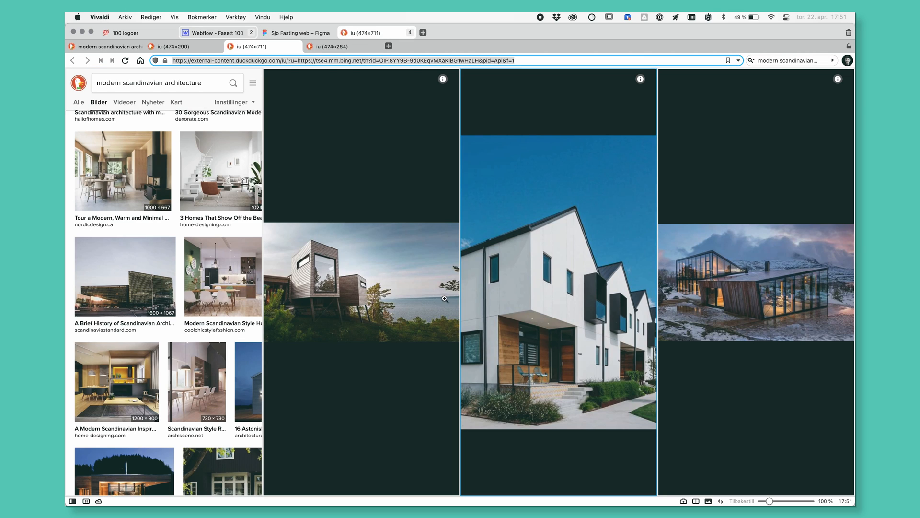
{"action": "right_click", "coordinate": [755, 282]}
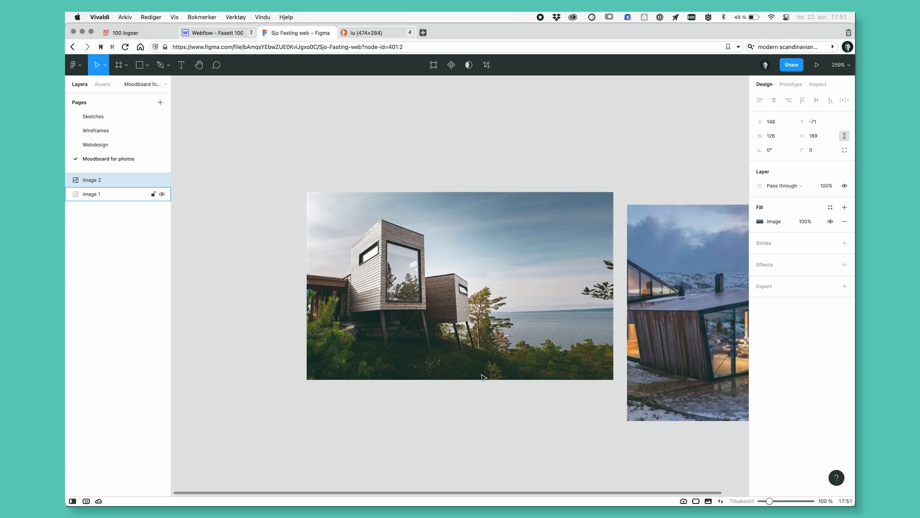
Paste the seaside cabin photo onto the moodboard and return to the Webdesign page
{"action": "key", "text": "cmd+v"}
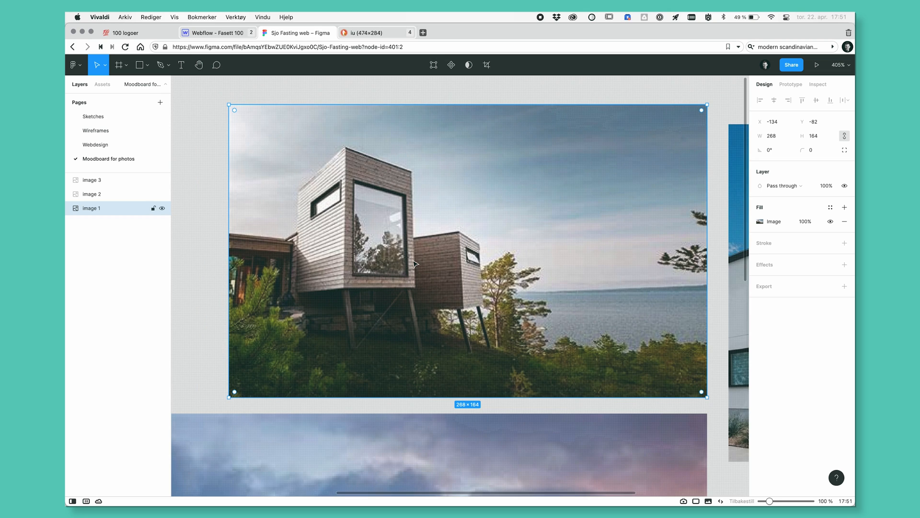
{"action": "scroll", "scroll_direction": "down", "scroll_amount": 3}
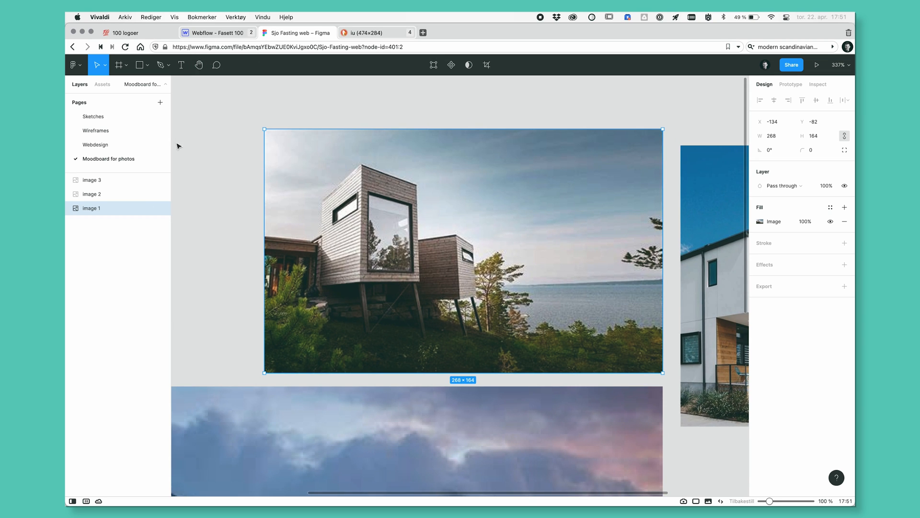
{"action": "left_click", "coordinate": [95, 145]}
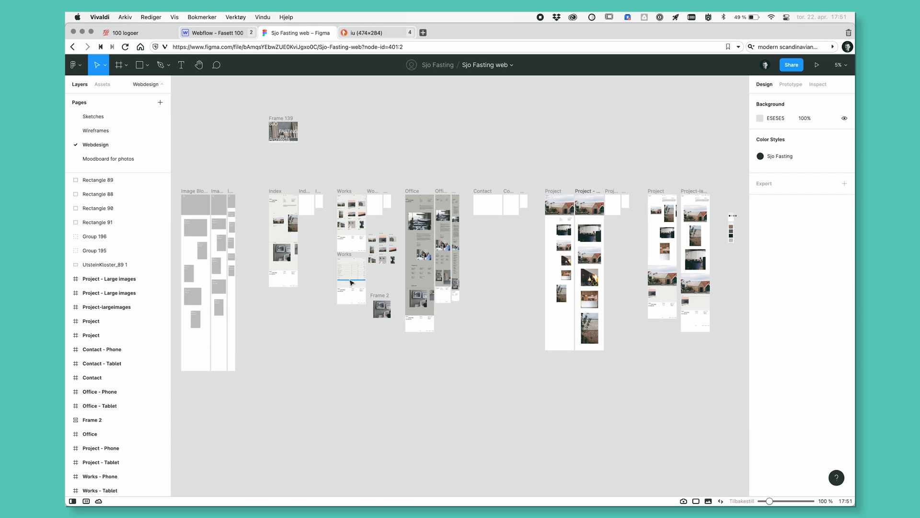
Place the cabin photo in the Project layout's hero and stretch it full width
{"action": "left_click", "coordinate": [624, 203]}
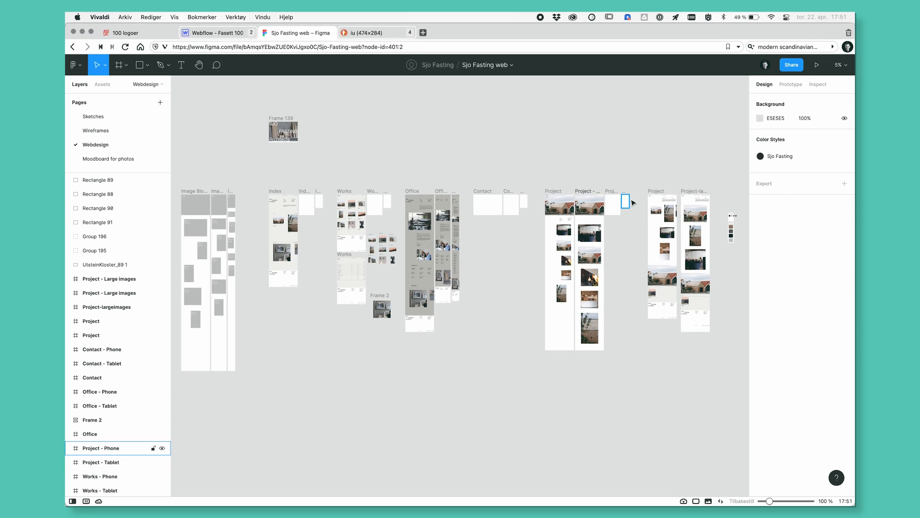
{"action": "scroll", "scroll_direction": "right", "scroll_amount": 3}
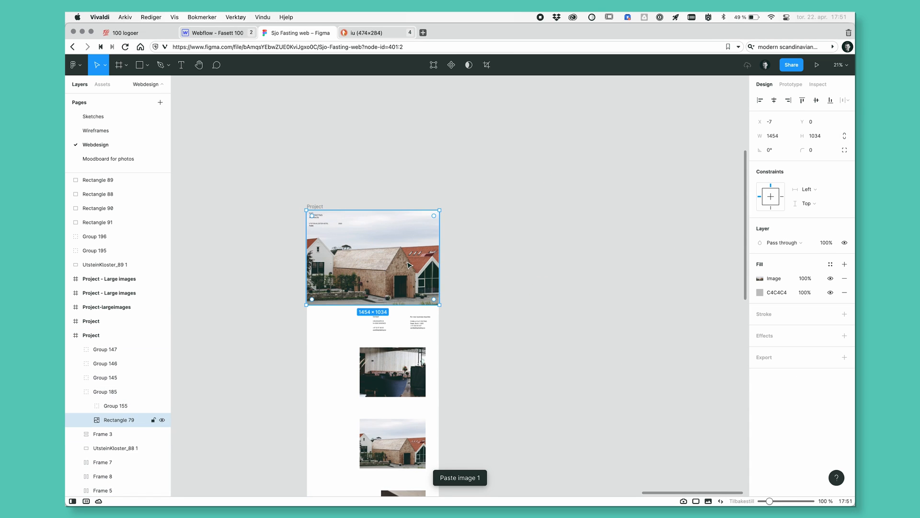
{"action": "left_click", "coordinate": [829, 278]}
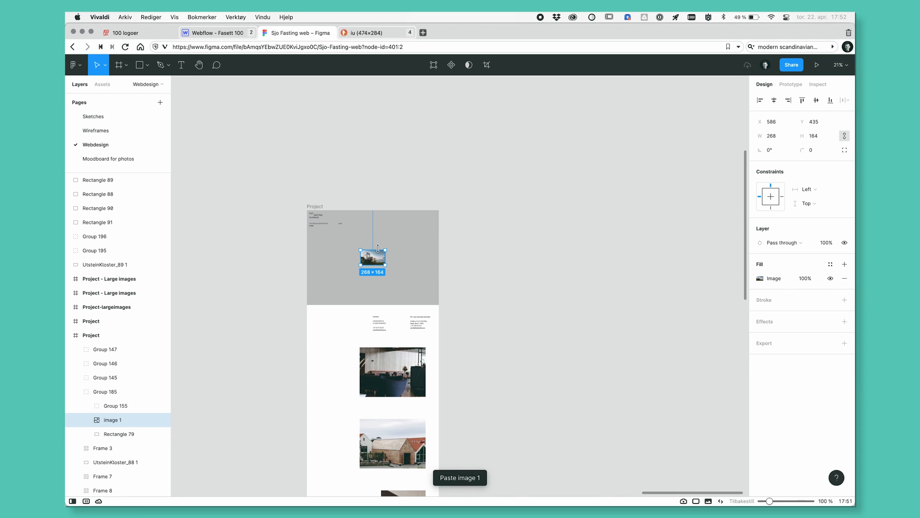
{"action": "left_click_drag", "start_coordinate": [378, 259], "coordinate": [449, 259]}
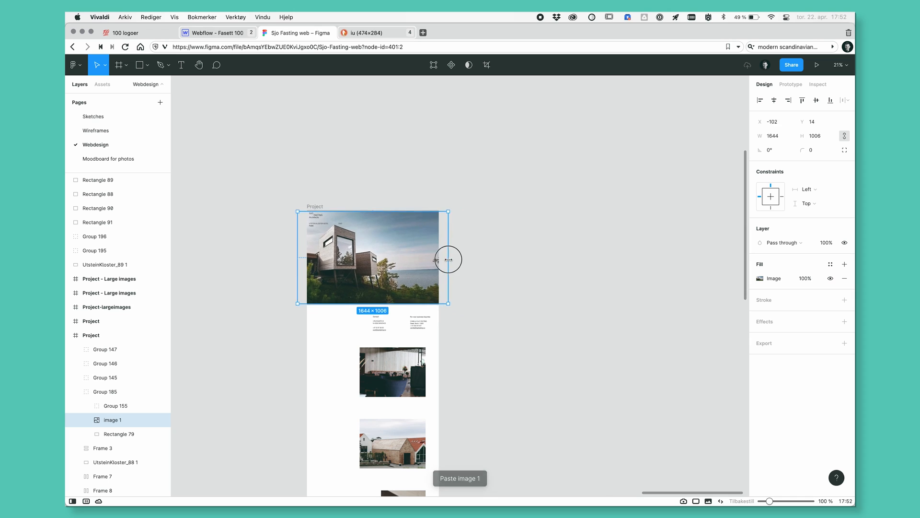
{"action": "left_click_drag", "start_coordinate": [448, 259], "coordinate": [371, 276]}
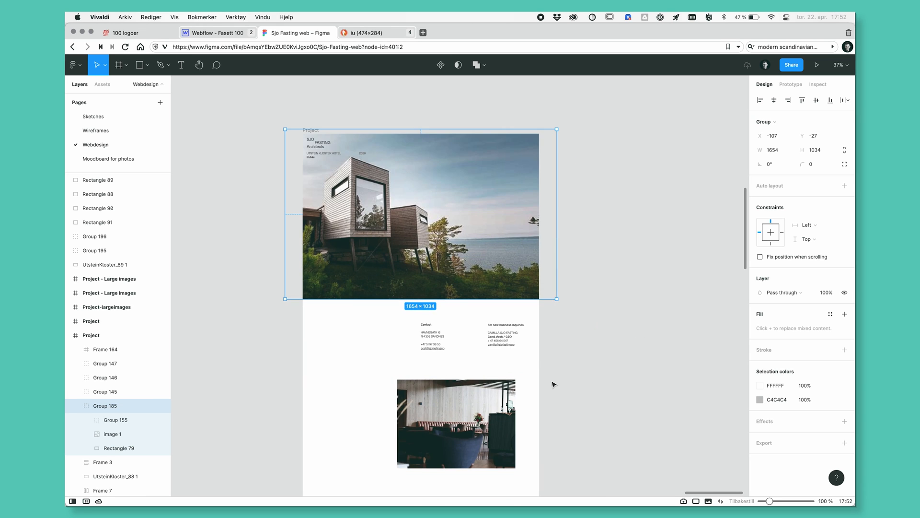
{"action": "scroll", "scroll_direction": "down", "scroll_amount": 3}
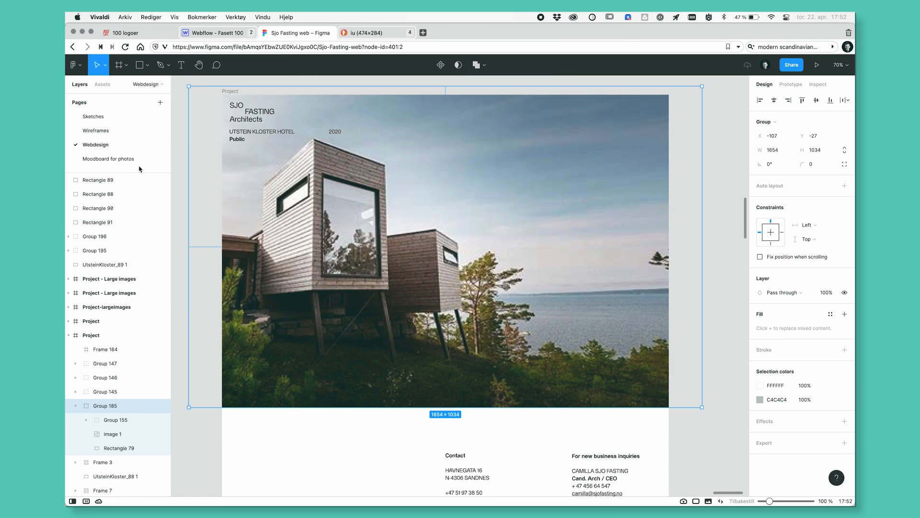
Look over the moodboard, Wireframes and Webdesign pages, then add a blank Page 5
{"action": "left_click", "coordinate": [108, 159]}
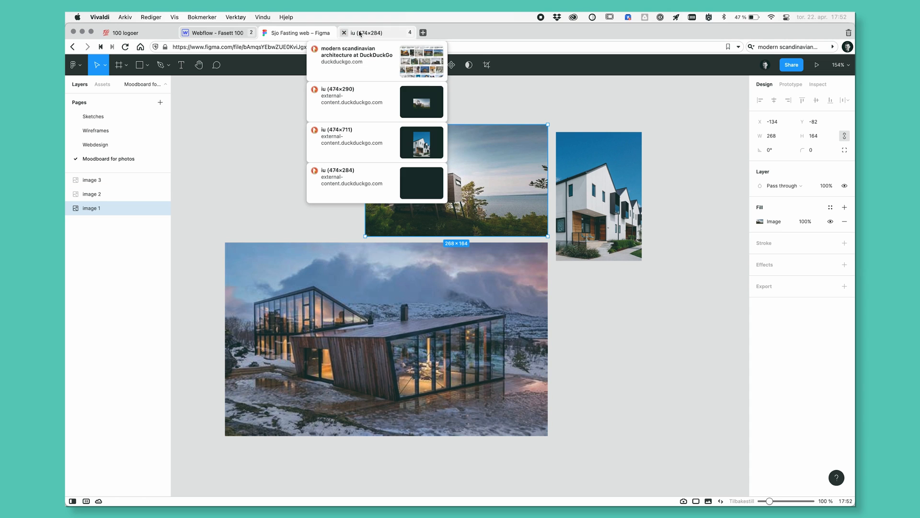
{"action": "left_click", "coordinate": [375, 46]}
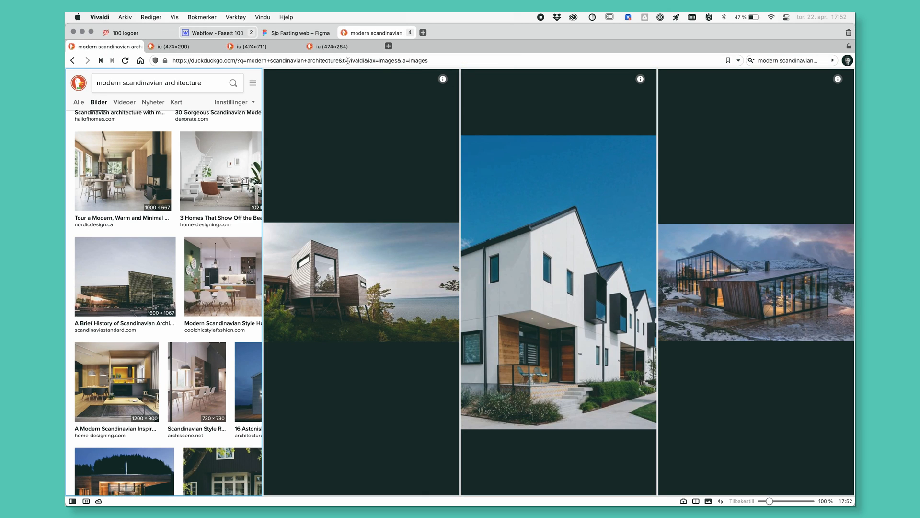
{"action": "left_click", "coordinate": [297, 32]}
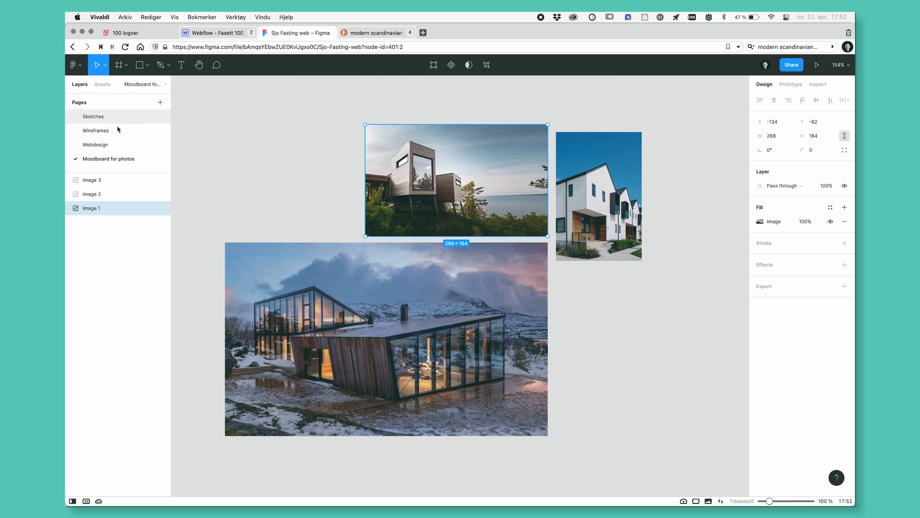
{"action": "left_click", "coordinate": [96, 130]}
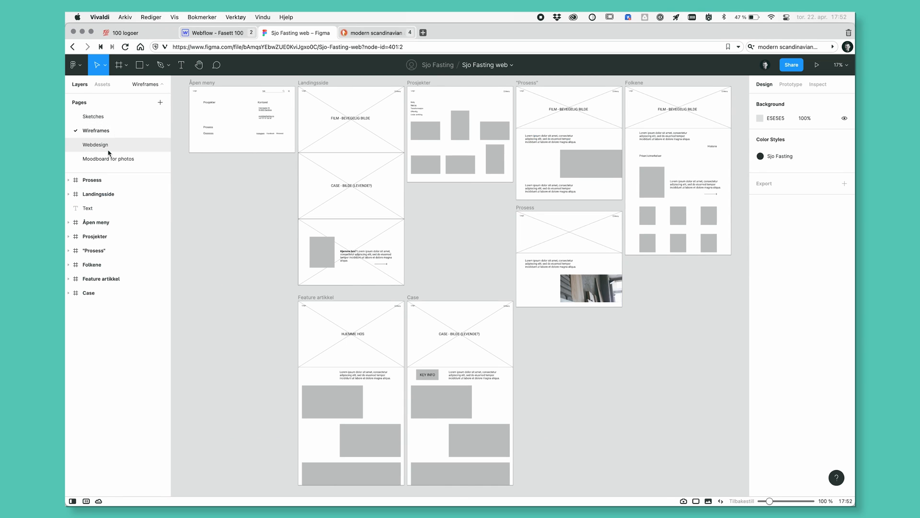
{"action": "left_click", "coordinate": [95, 145]}
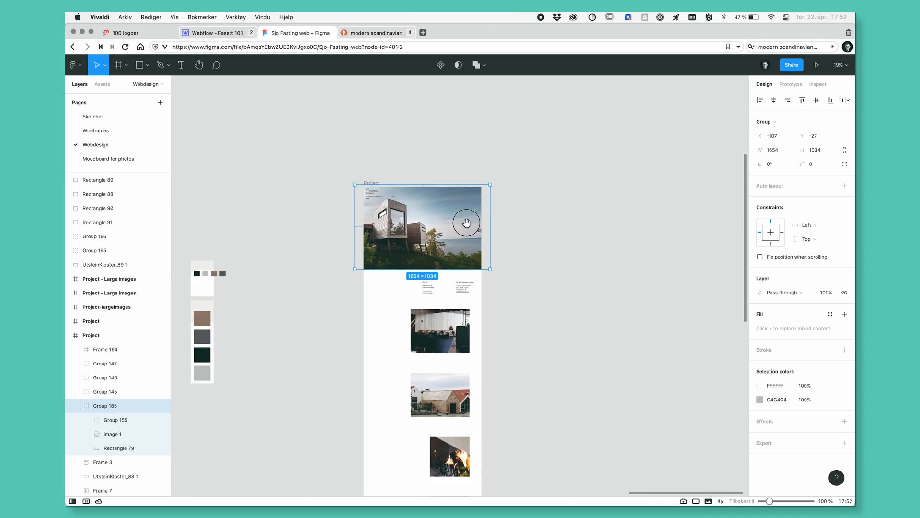
{"action": "scroll", "scroll_direction": "down", "scroll_amount": 3}
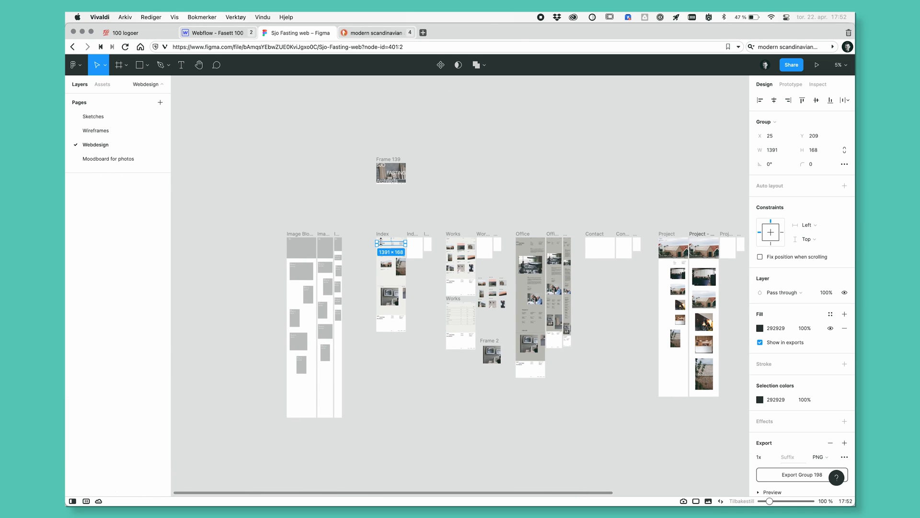
{"action": "left_click", "coordinate": [109, 158]}
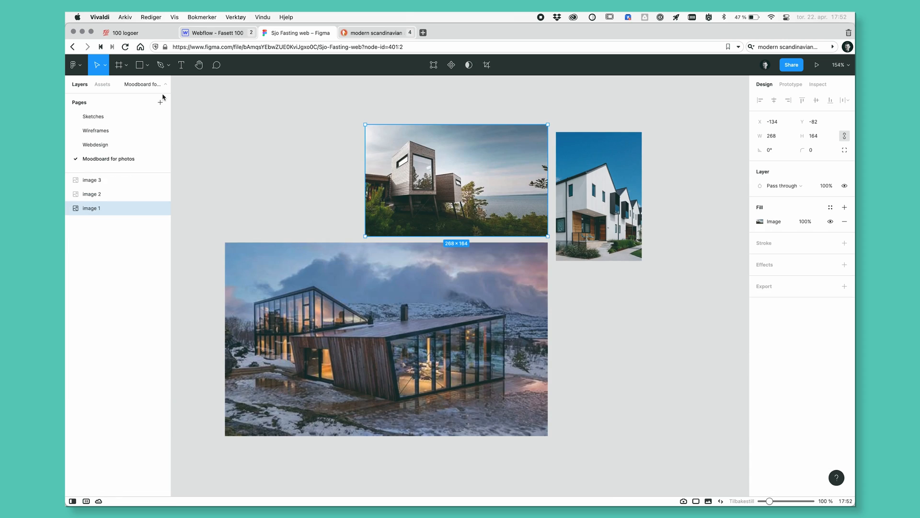
{"action": "left_click", "coordinate": [159, 102]}
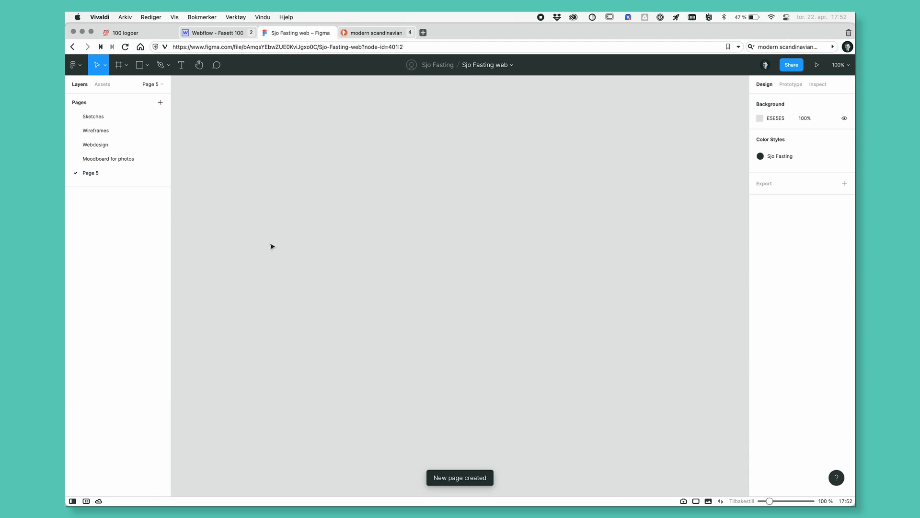
Spread the logo in Desktop - 2: Architects bottom-left, FASTING against the right edge
{"action": "left_click", "coordinate": [117, 64]}
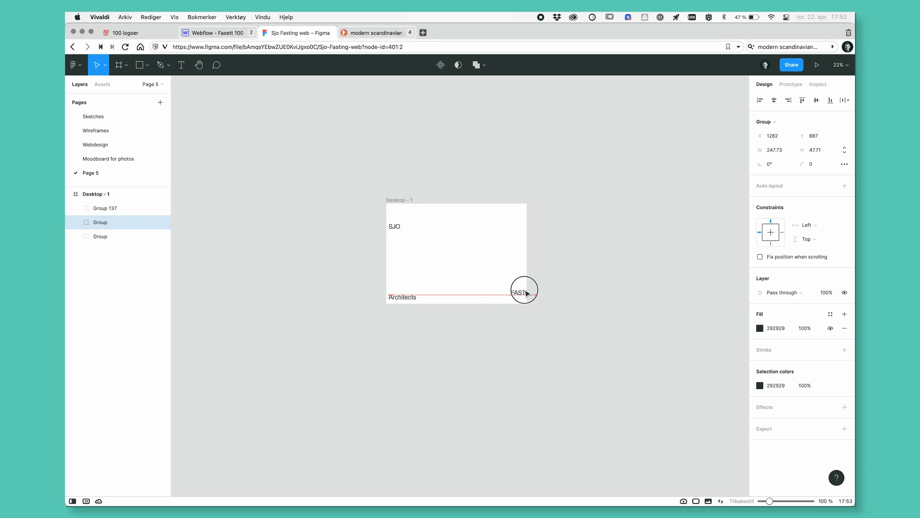
{"action": "left_click_drag", "start_coordinate": [519, 292], "coordinate": [510, 256]}
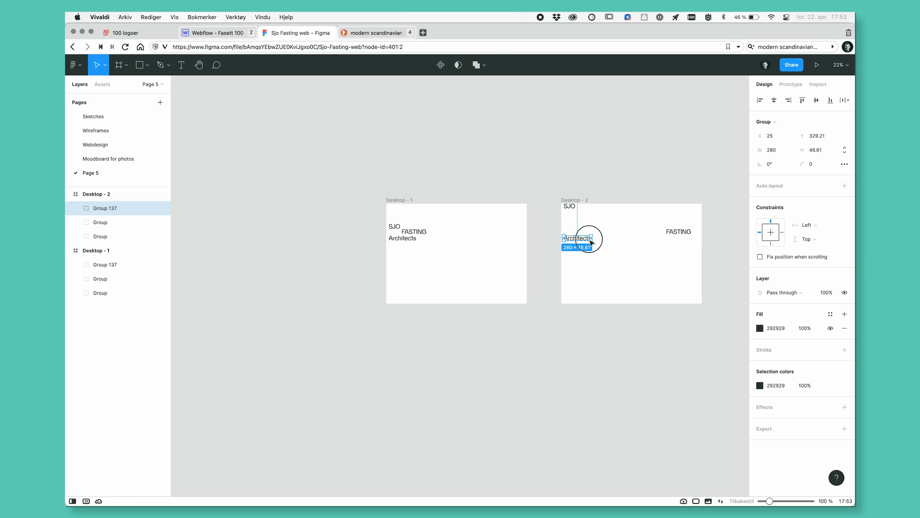
{"action": "left_click_drag", "start_coordinate": [578, 238], "coordinate": [680, 240]}
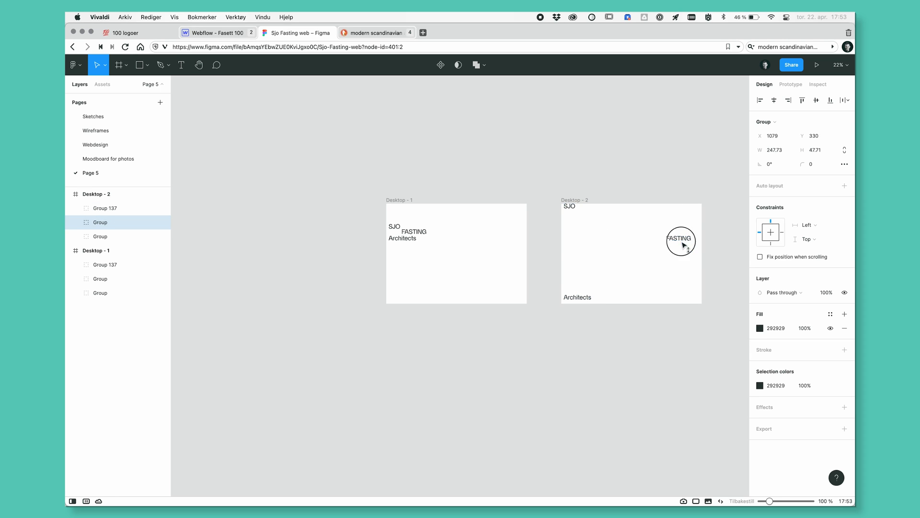
{"action": "left_click_drag", "start_coordinate": [681, 240], "coordinate": [680, 256]}
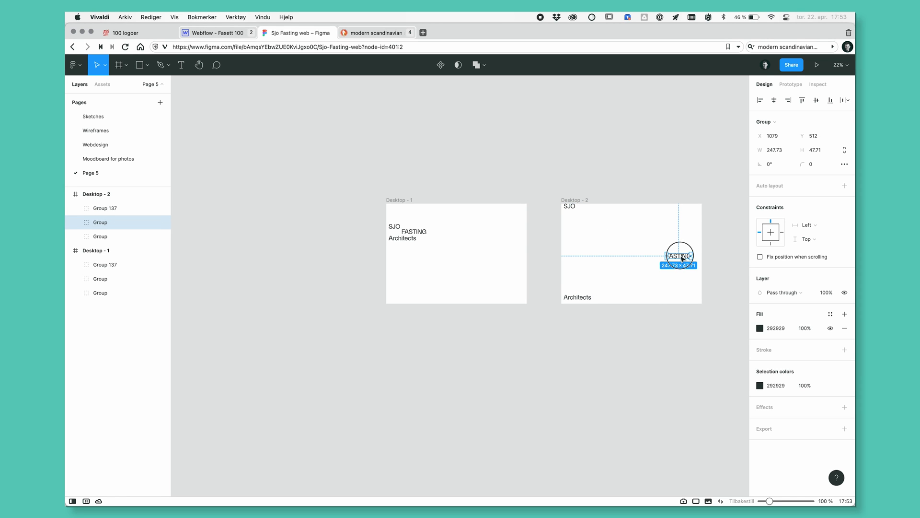
{"action": "left_click_drag", "start_coordinate": [679, 255], "coordinate": [686, 258]}
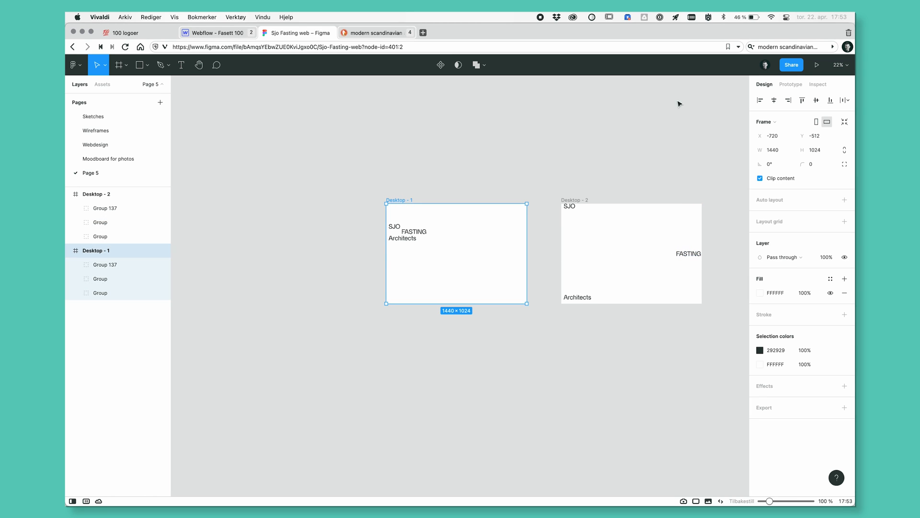
Connect Desktop - 1 to Desktop - 2 On click with a Smart animate transition
{"action": "left_click", "coordinate": [790, 84]}
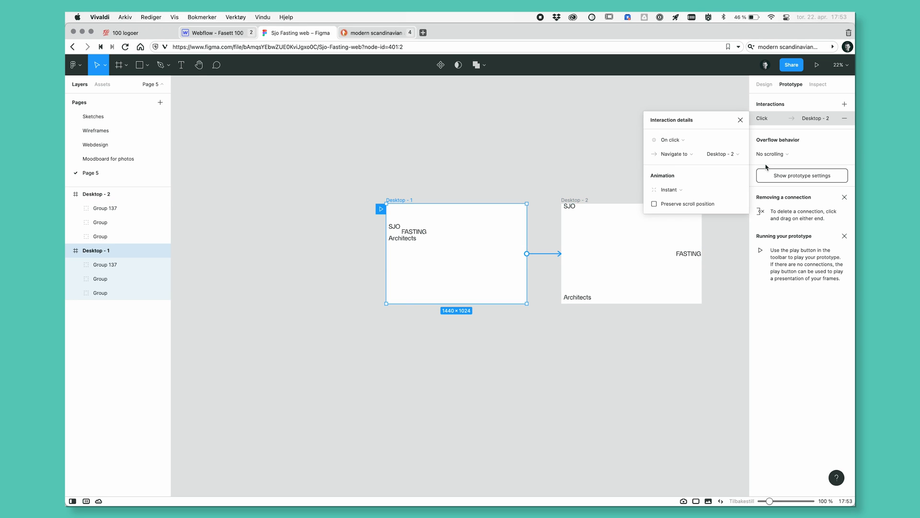
{"action": "mouse_move", "coordinate": [663, 134]}
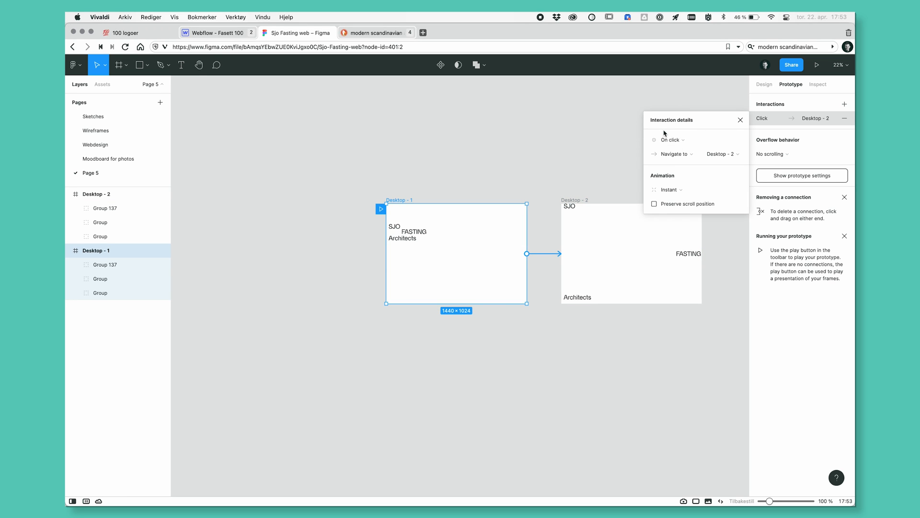
{"action": "left_click", "coordinate": [670, 140]}
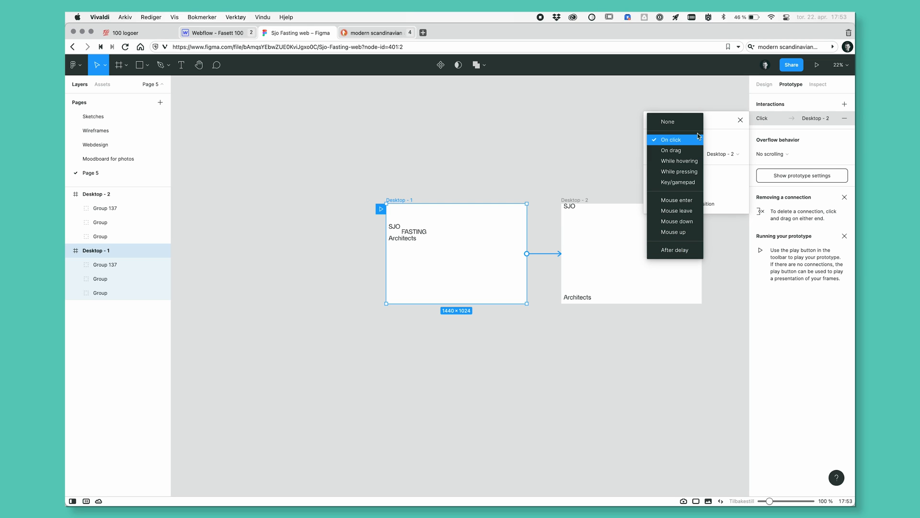
{"action": "left_click", "coordinate": [671, 139]}
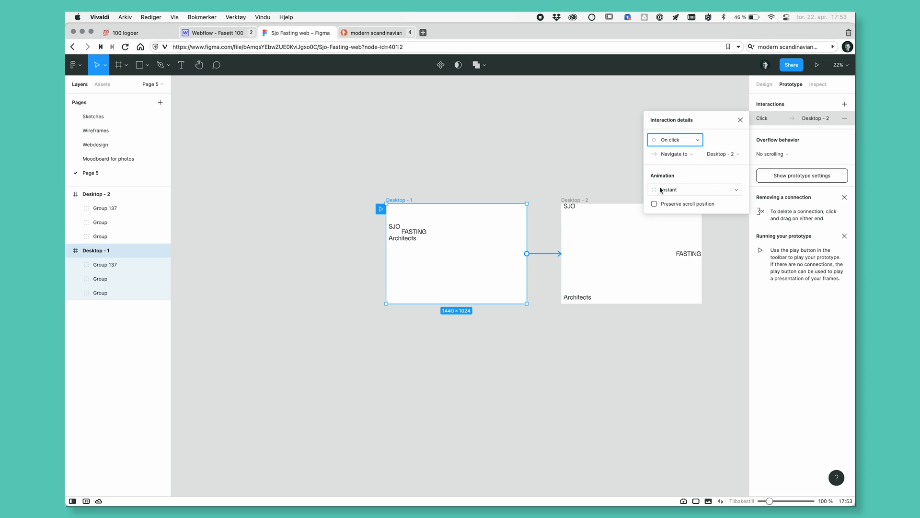
{"action": "left_click", "coordinate": [694, 189]}
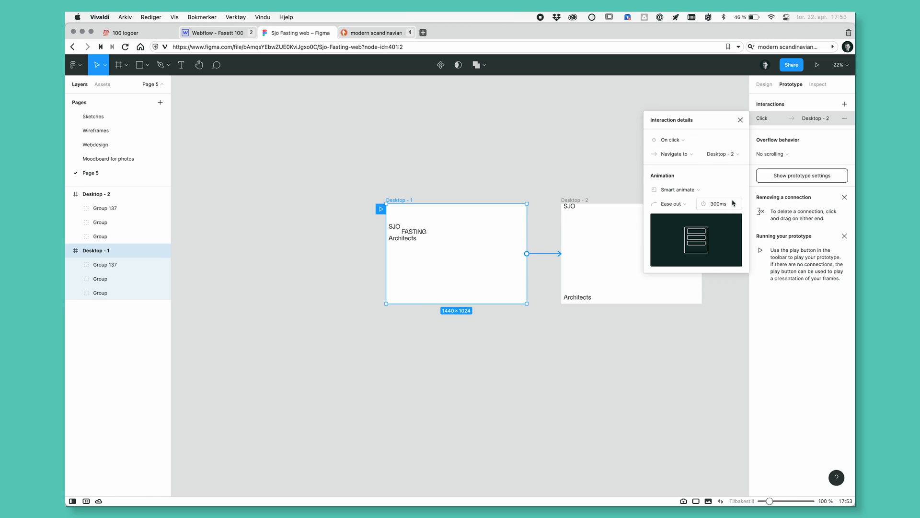
{"action": "left_click", "coordinate": [718, 203]}
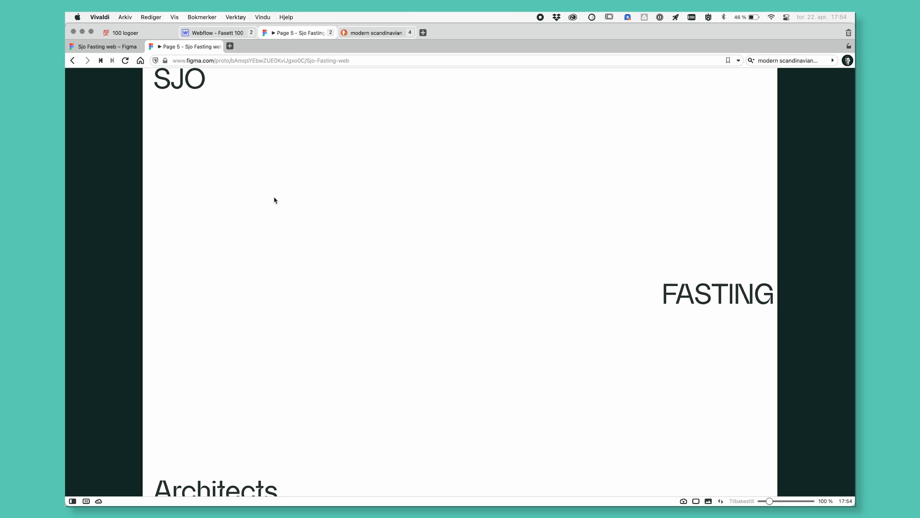
Leave the prototype showing Desktop - 2's spread-out logo and return to the design file
{"action": "left_click", "coordinate": [104, 46]}
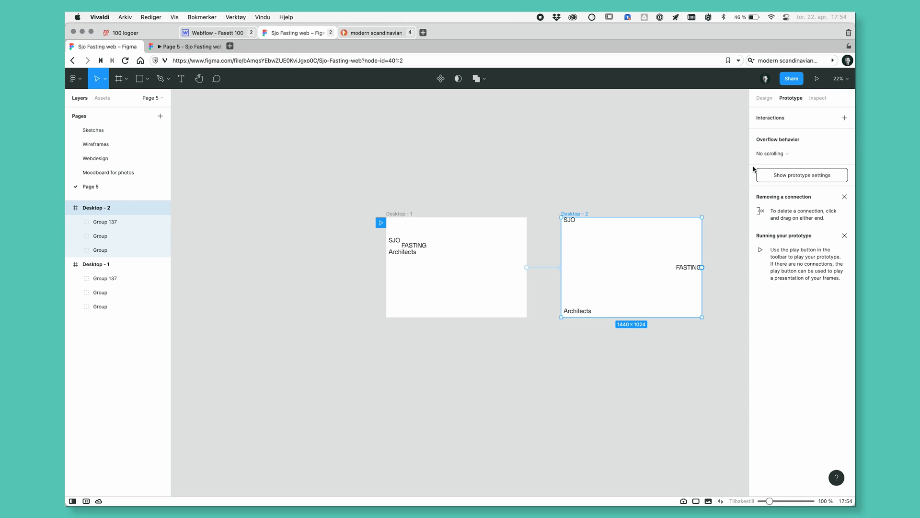
{"action": "mouse_move", "coordinate": [646, 198]}
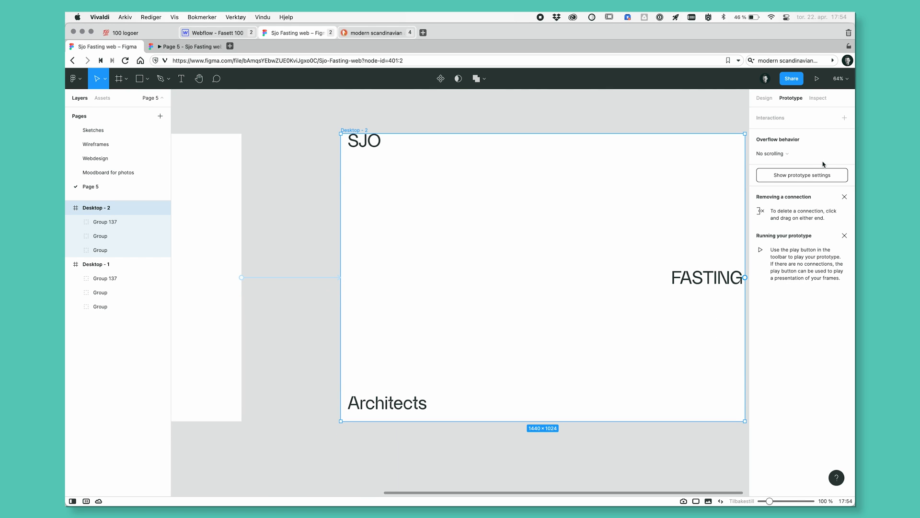
Set Desktop - 2 to no scrolling and add an on-click Navigate to Desktop - 1 interaction
{"action": "left_click", "coordinate": [772, 153]}
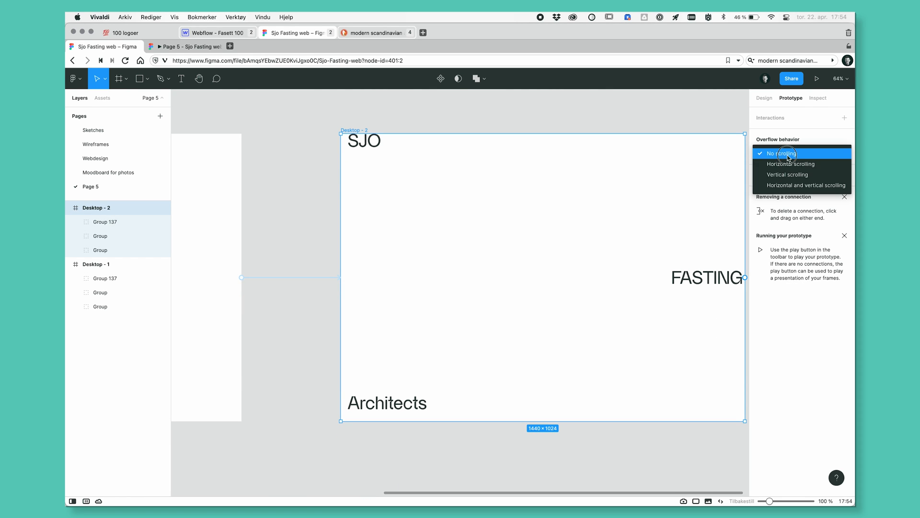
{"action": "left_click", "coordinate": [782, 154]}
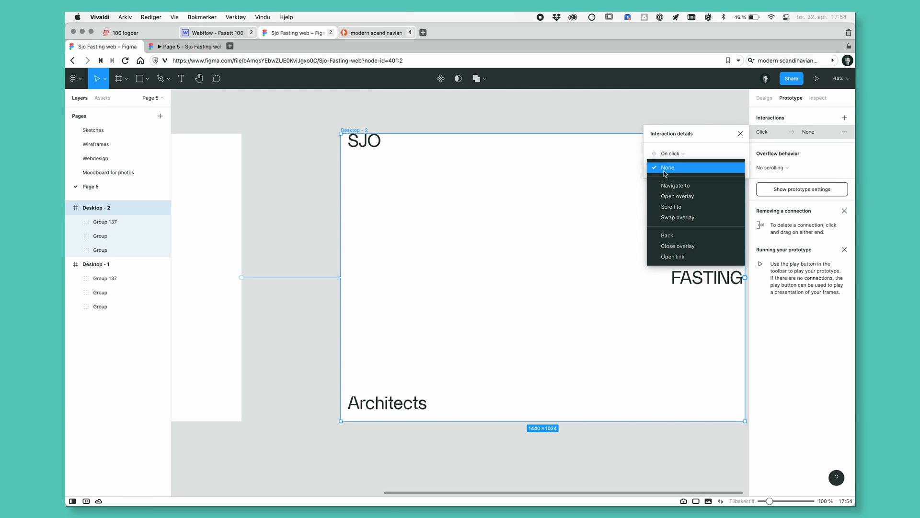
{"action": "left_click", "coordinate": [675, 185]}
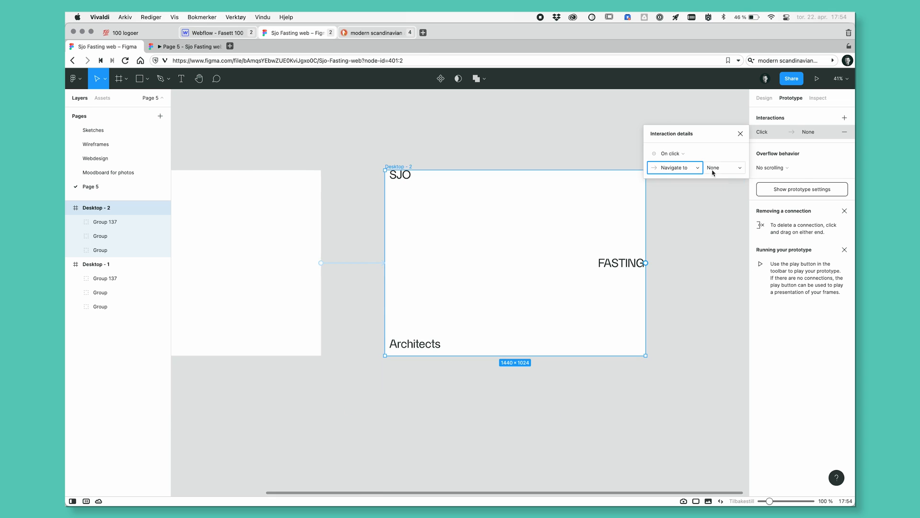
{"action": "left_click", "coordinate": [723, 167]}
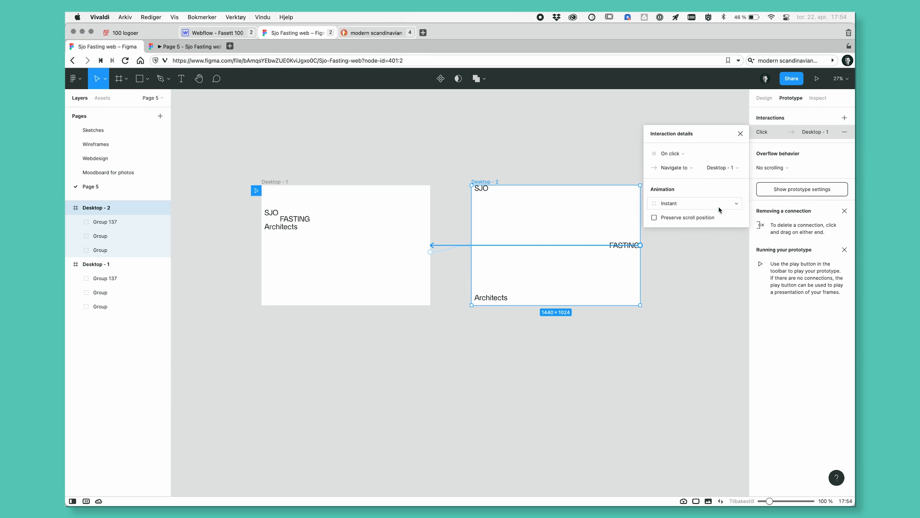
{"action": "left_click", "coordinate": [694, 202]}
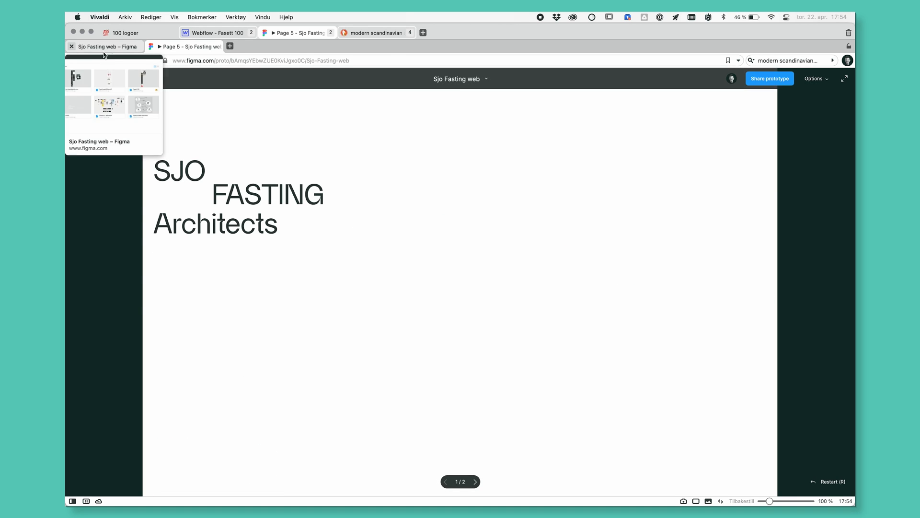
{"action": "left_click", "coordinate": [106, 47]}
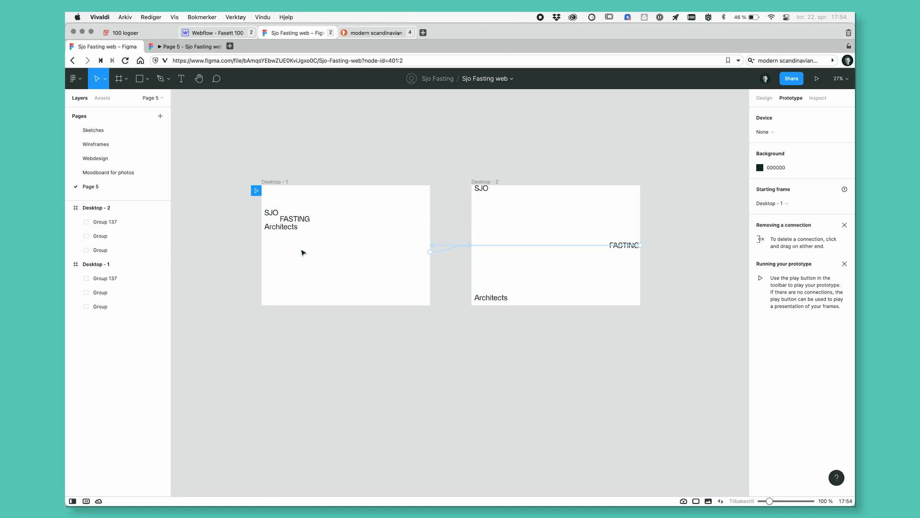
{"action": "left_click", "coordinate": [287, 219]}
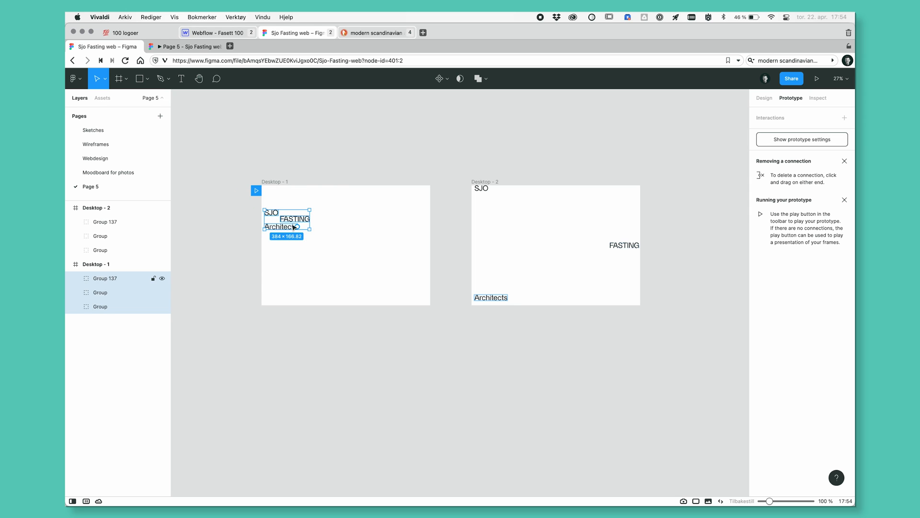